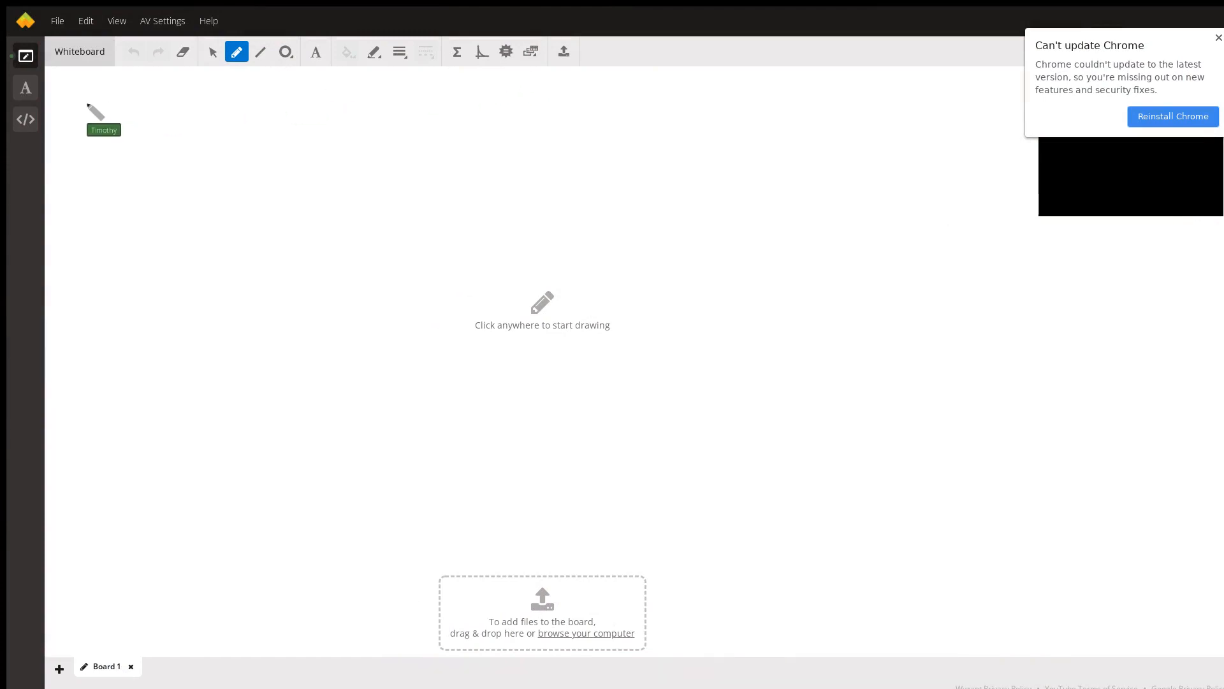
Handwrite the part (a) label with Cs-137 and starting mass 150 mg = y₀.
left_click_drag(94, 106, 125, 114)
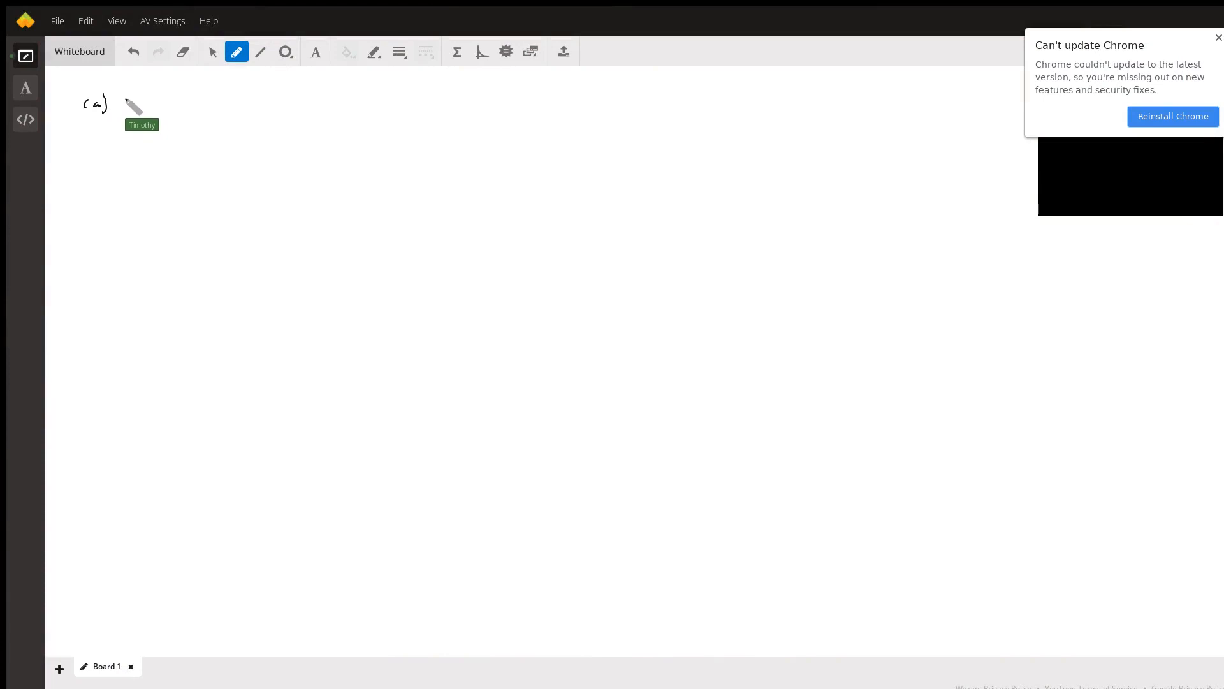
left_click_drag(133, 110, 152, 106)
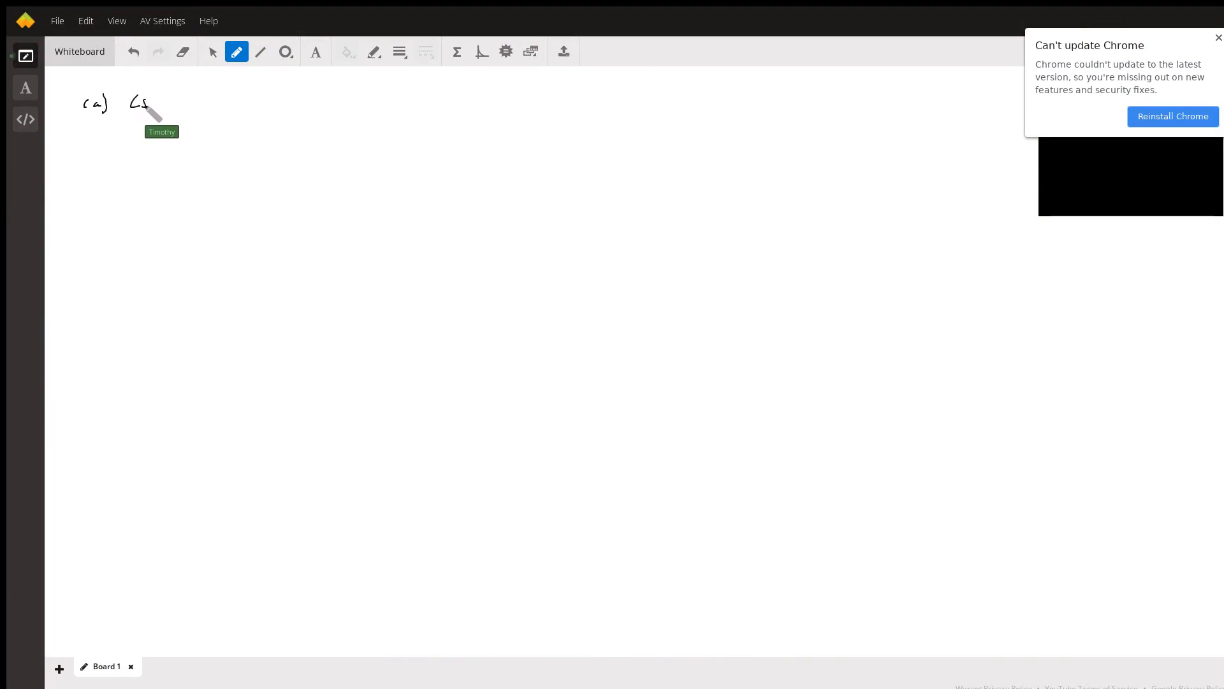
left_click_drag(151, 103, 180, 104)
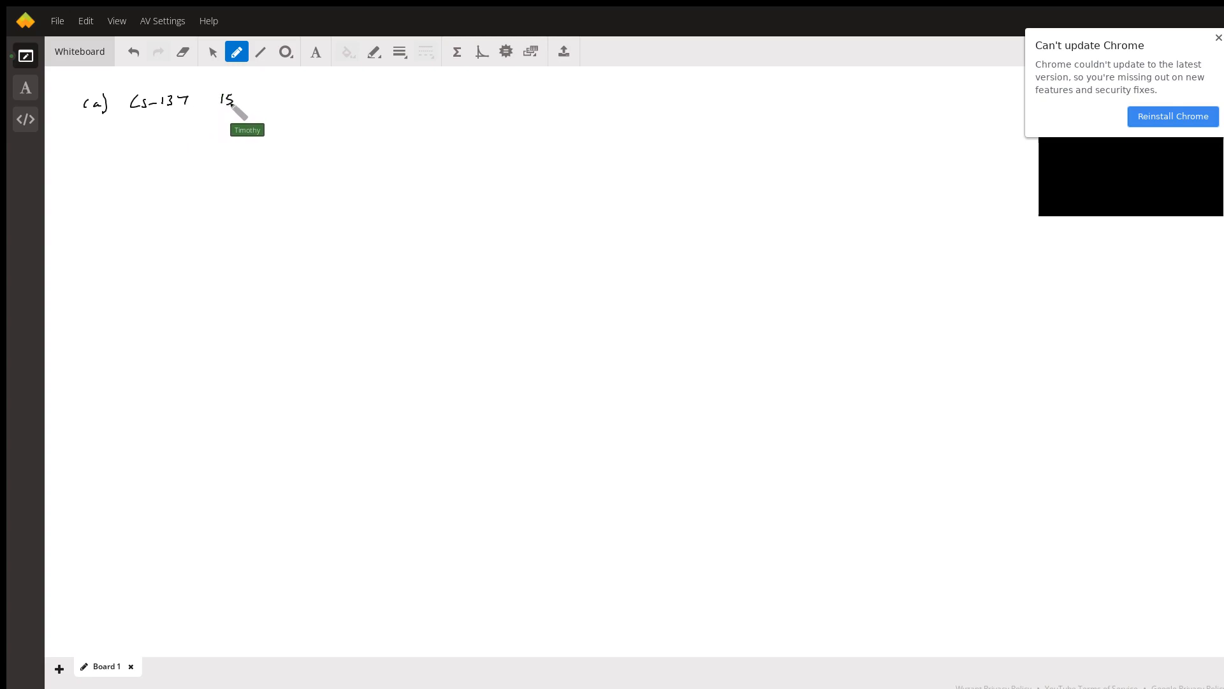
left_click_drag(231, 102, 273, 106)
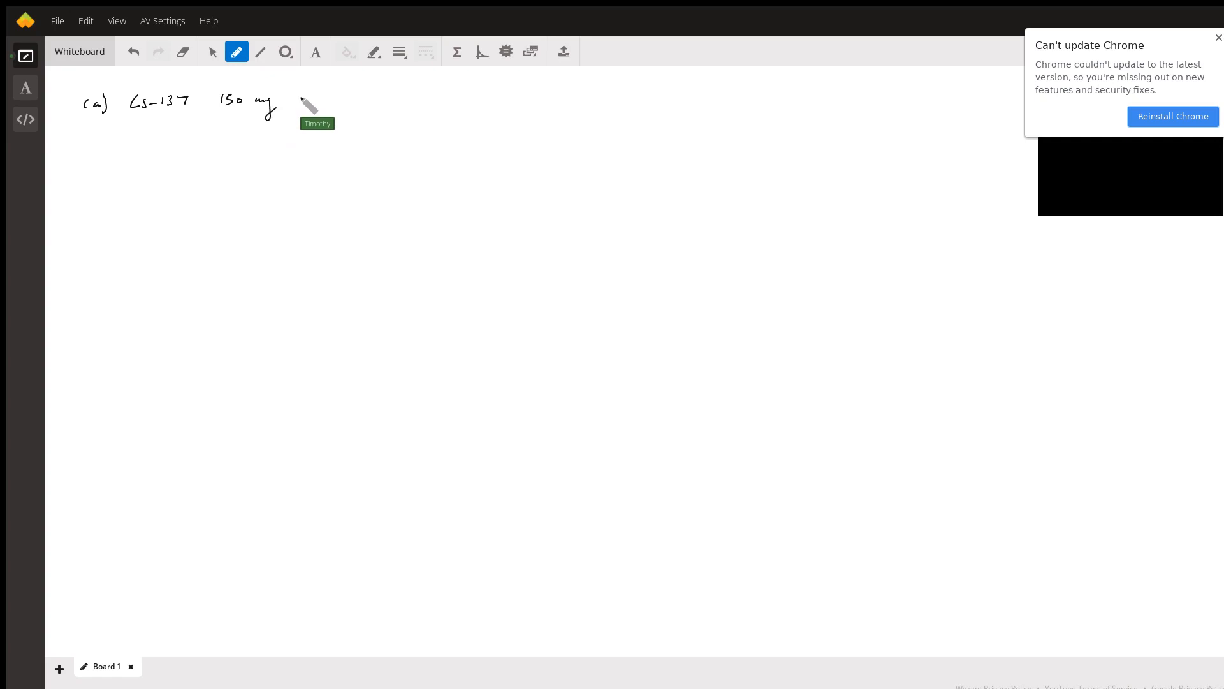
left_click_drag(290, 102, 313, 114)
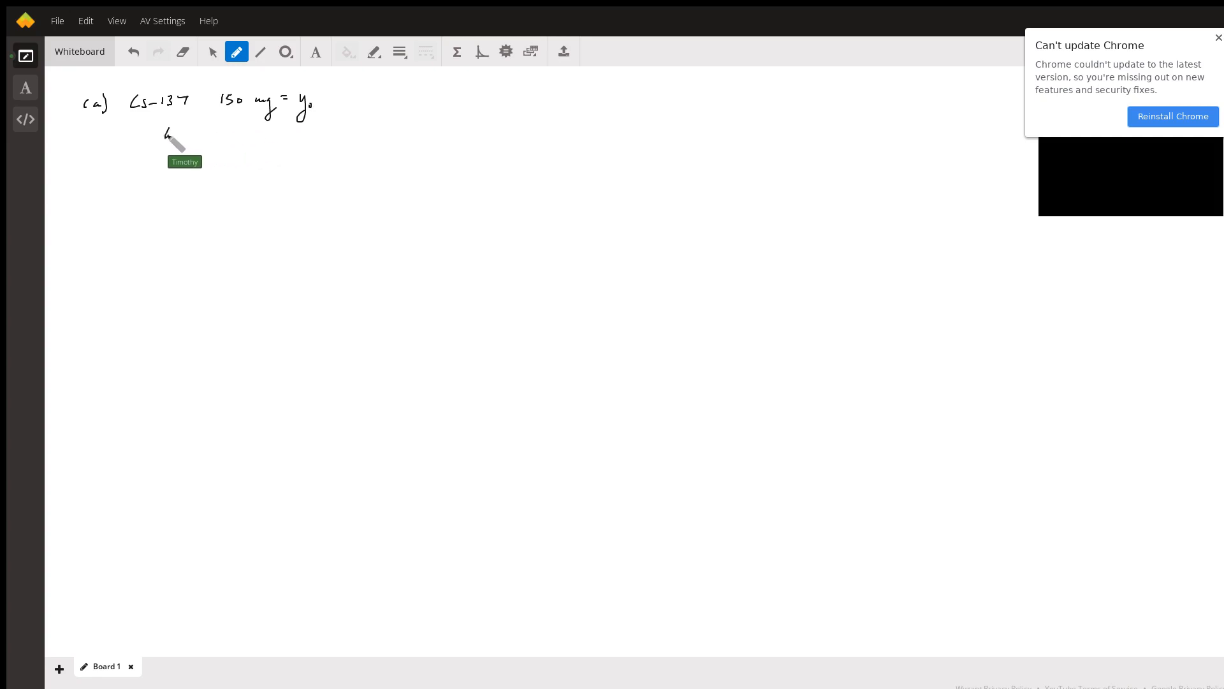
Write the half-life 30 yrs = ln(2)/λ, hence λ = ln(2)/30 yrs.
left_click_drag(164, 134, 191, 144)
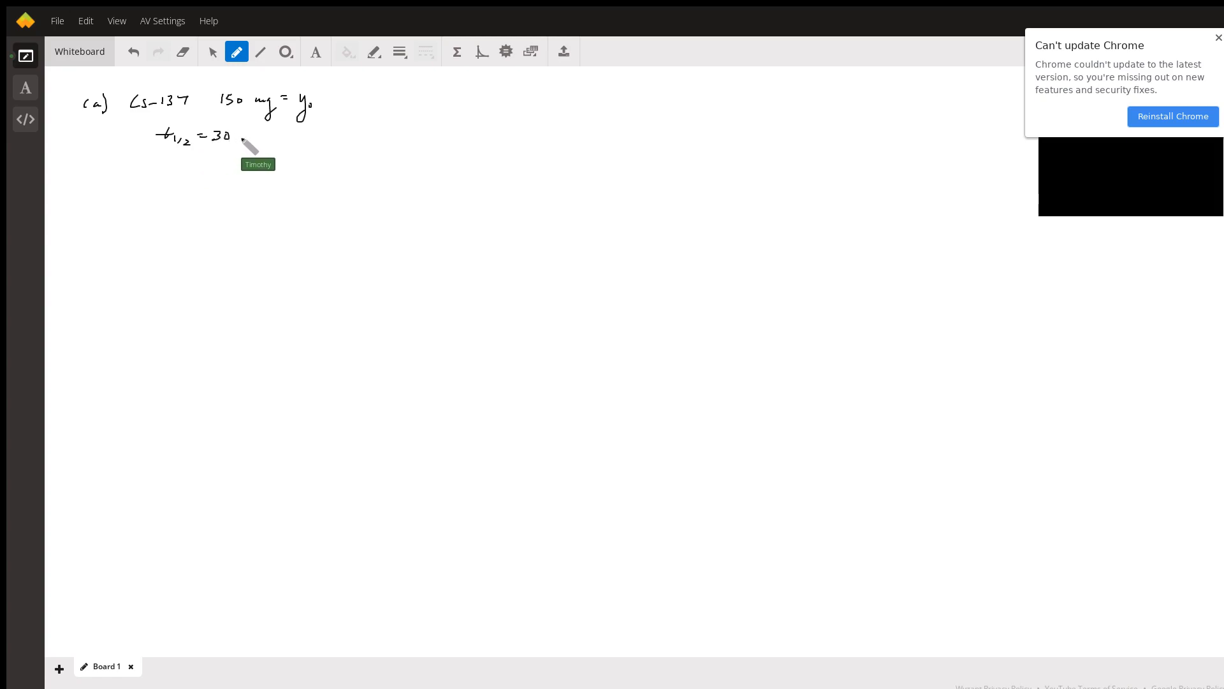
left_click_drag(235, 141, 261, 145)
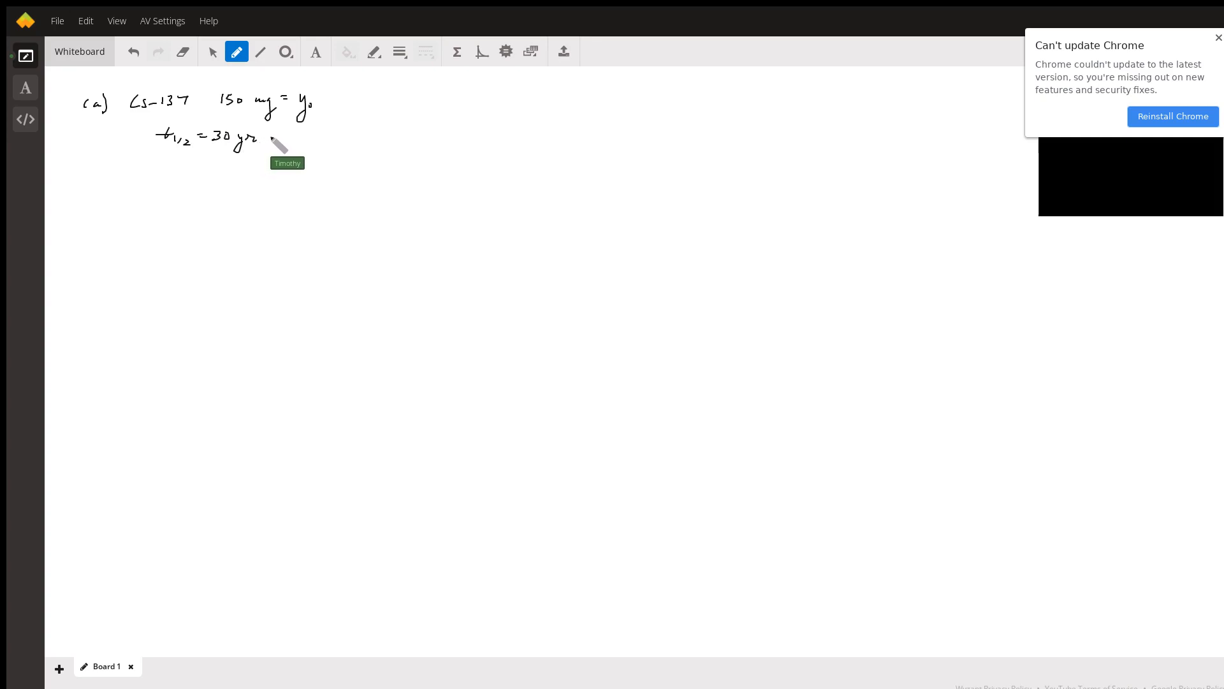
left_click_drag(258, 139, 273, 139)
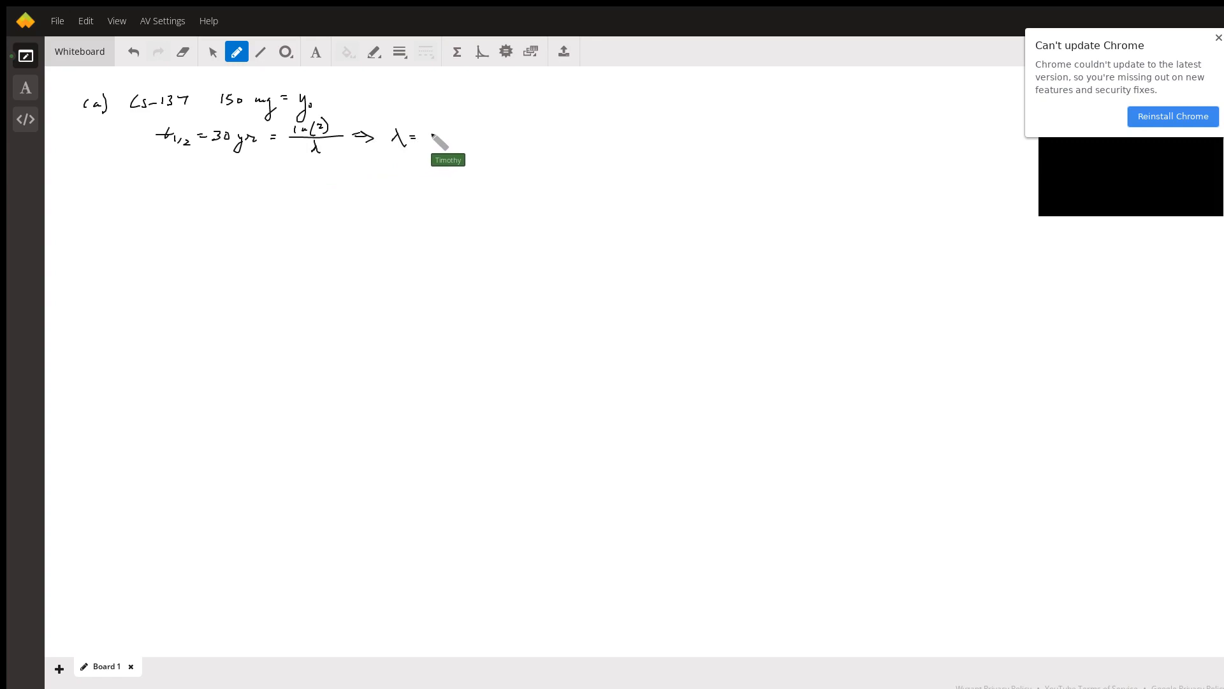
left_click_drag(438, 140, 464, 129)
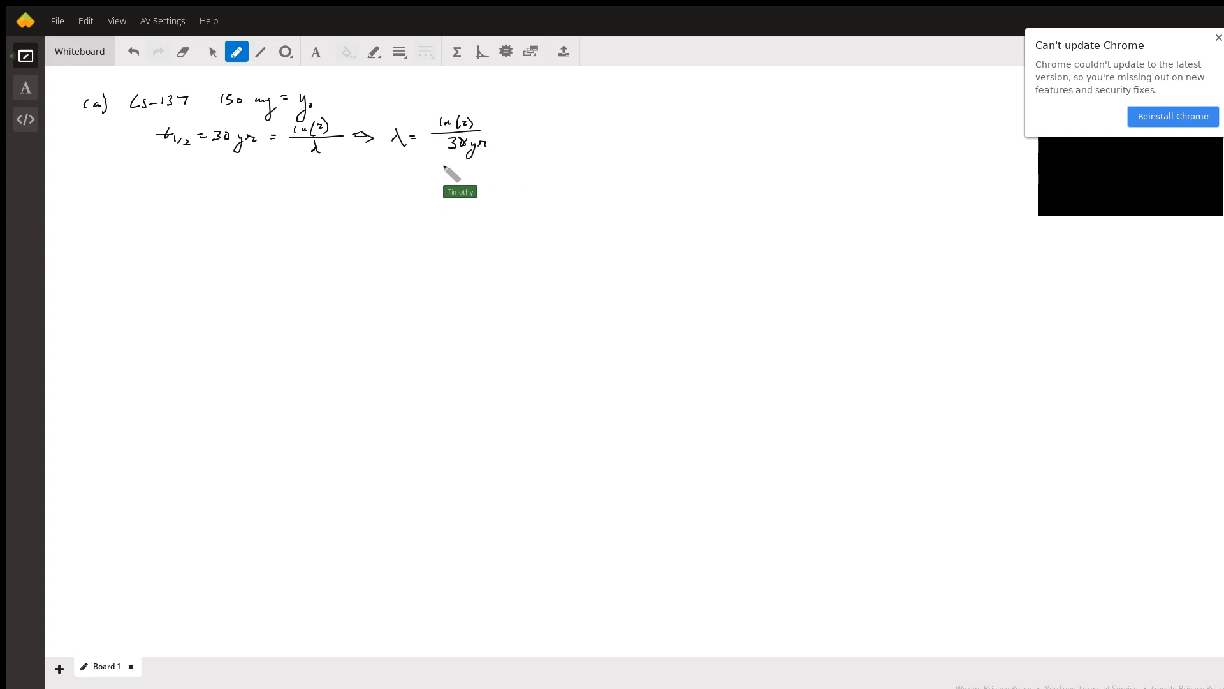
mouse_move(148, 201)
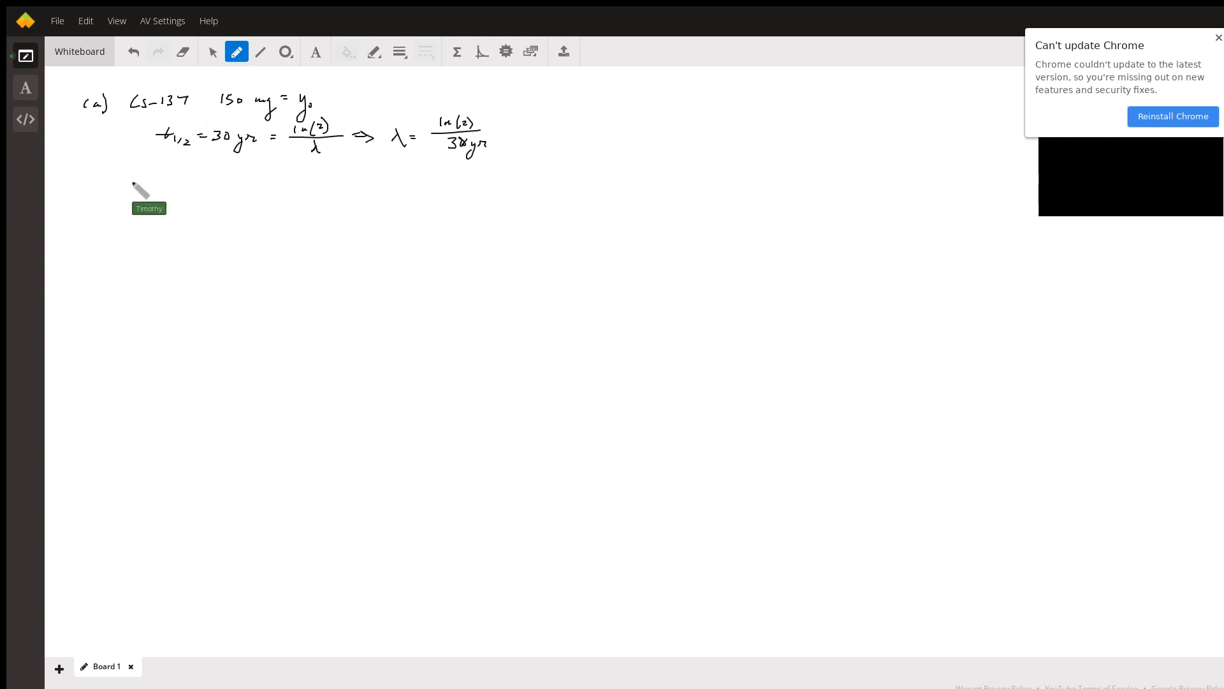
Write the decay law y(t) = y₀e^(−λt) = 150 e on a new line.
left_click_drag(131, 184, 148, 195)
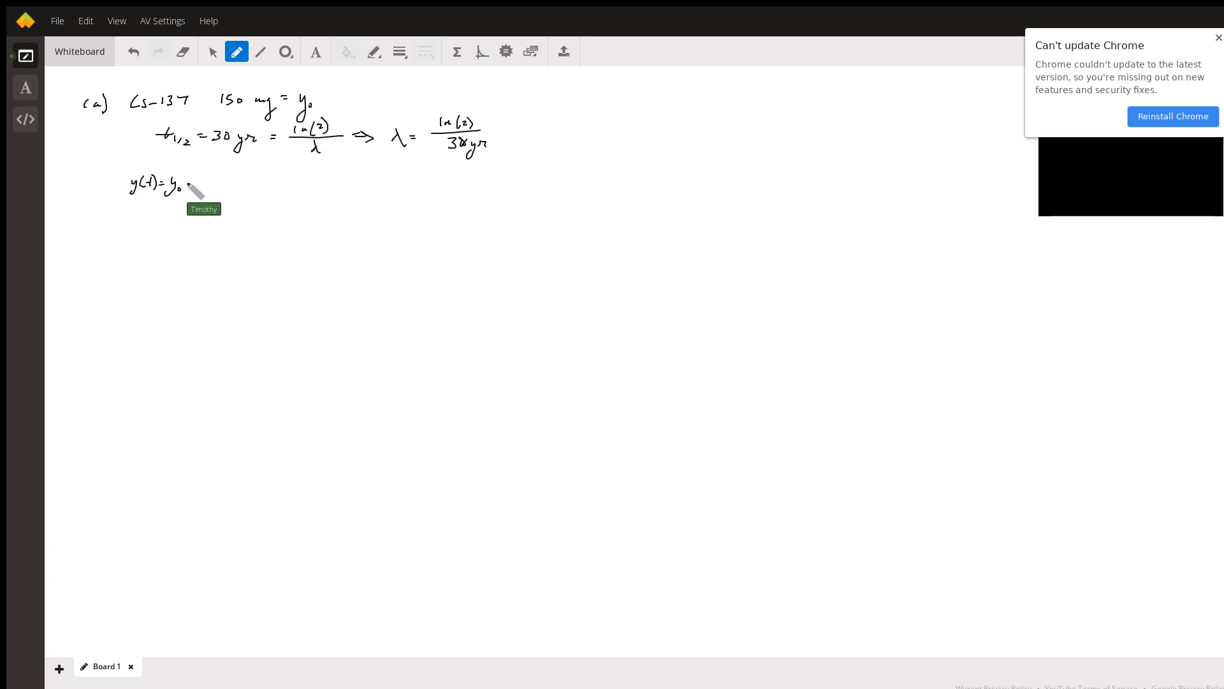
left_click_drag(184, 185, 204, 195)
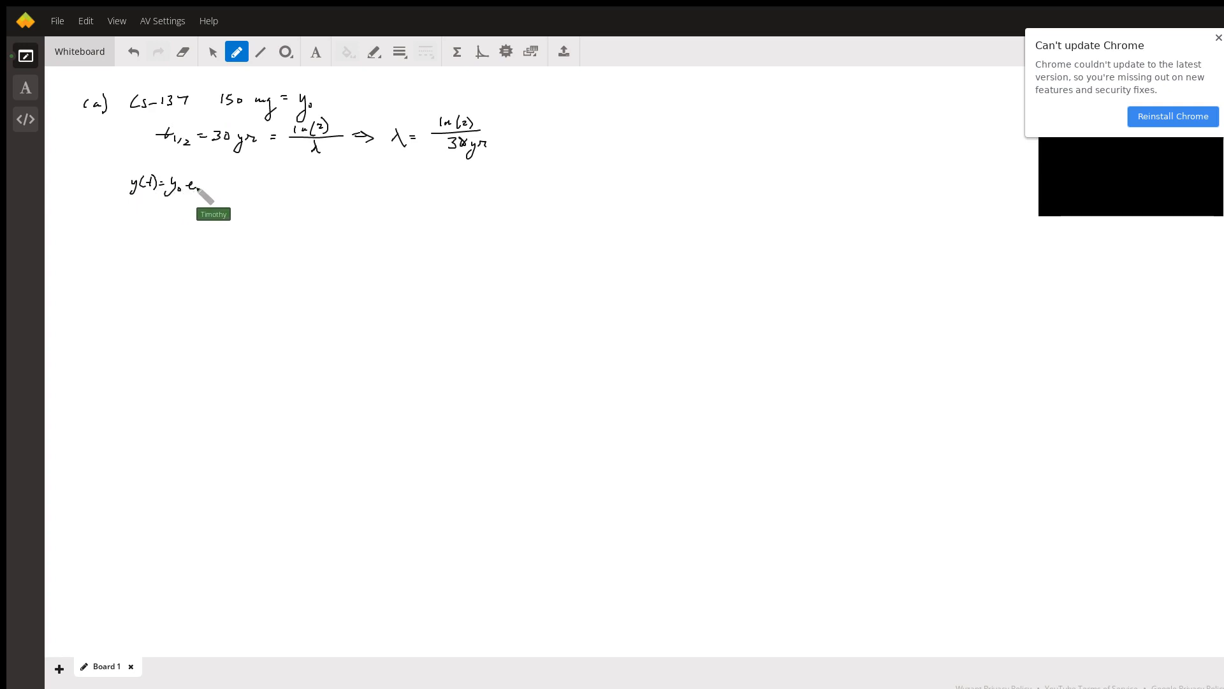
left_click_drag(206, 191, 227, 180)
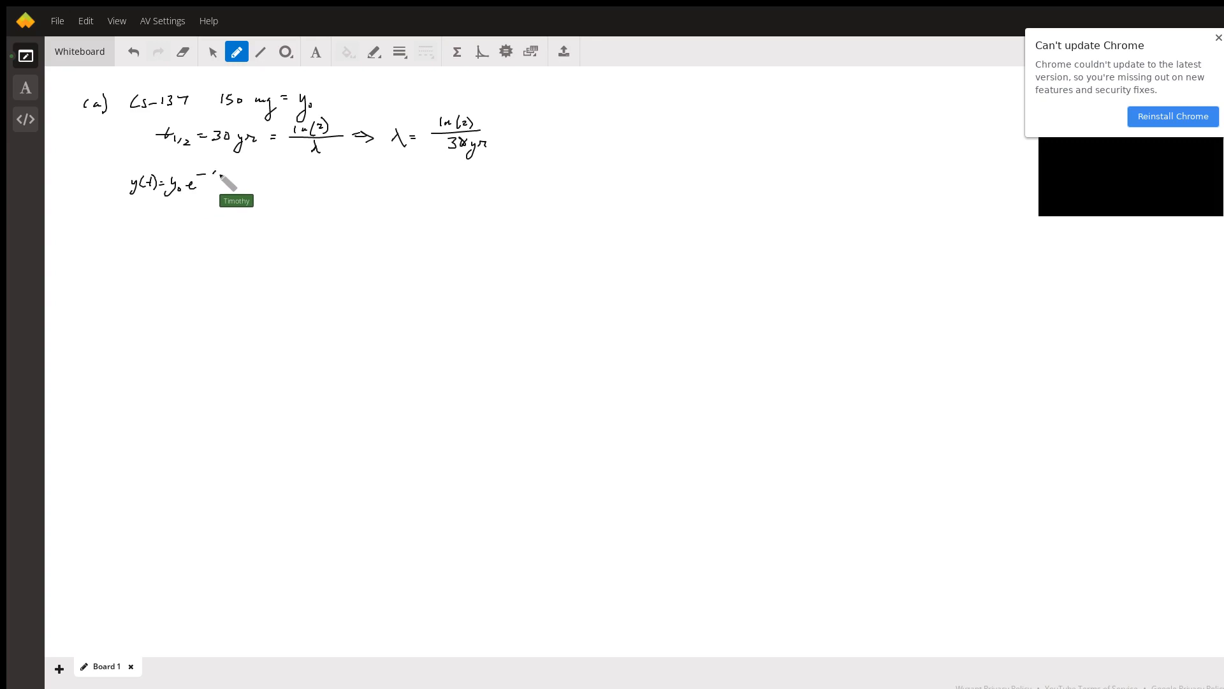
left_click_drag(214, 172, 250, 183)
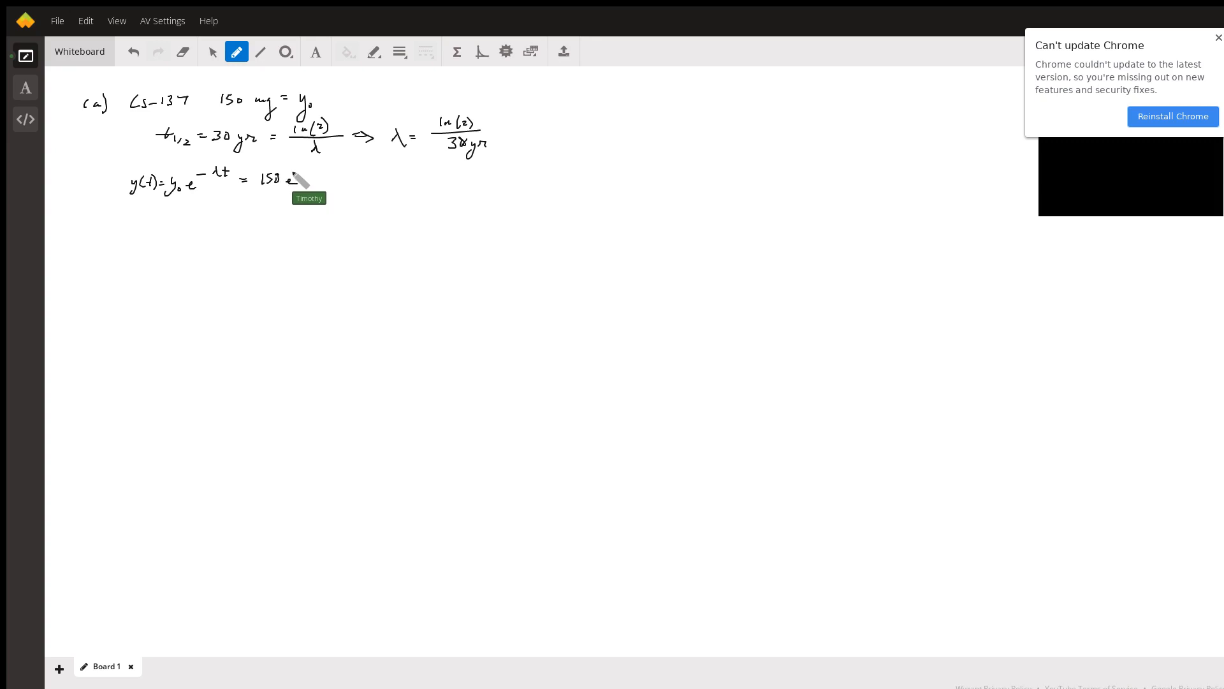
Complete the exponent −(t ln(2)/30) and label part (b) below.
left_click_drag(295, 179, 323, 173)
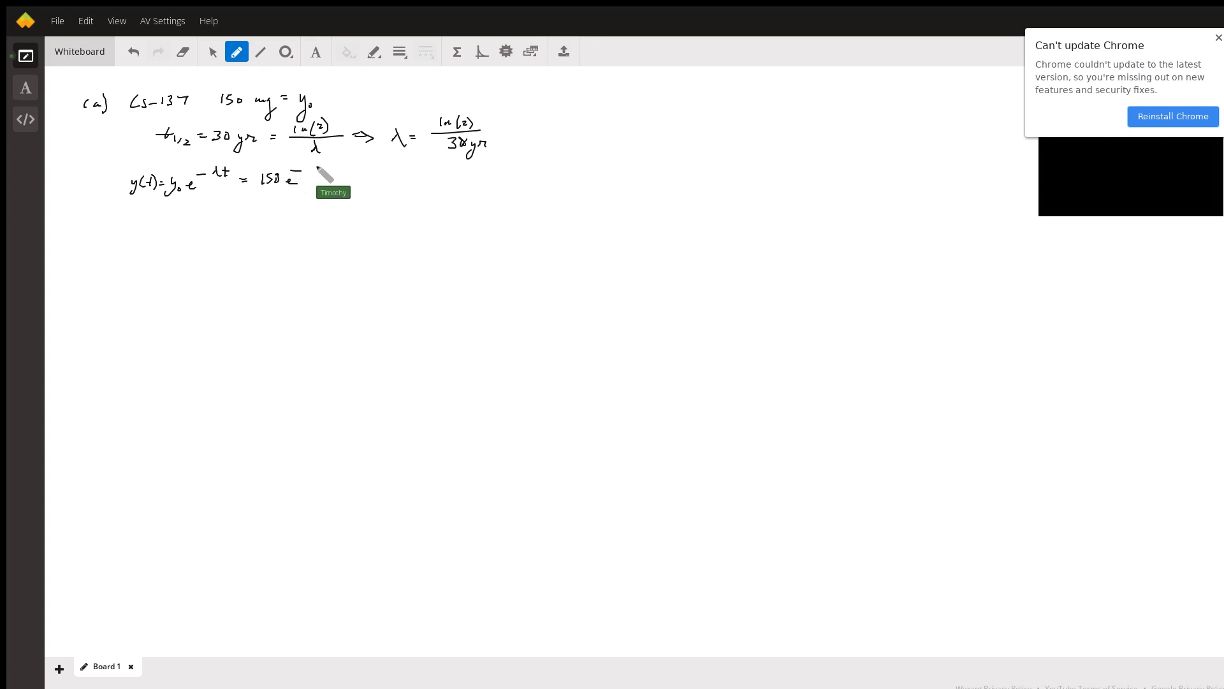
left_click_drag(305, 172, 332, 176)
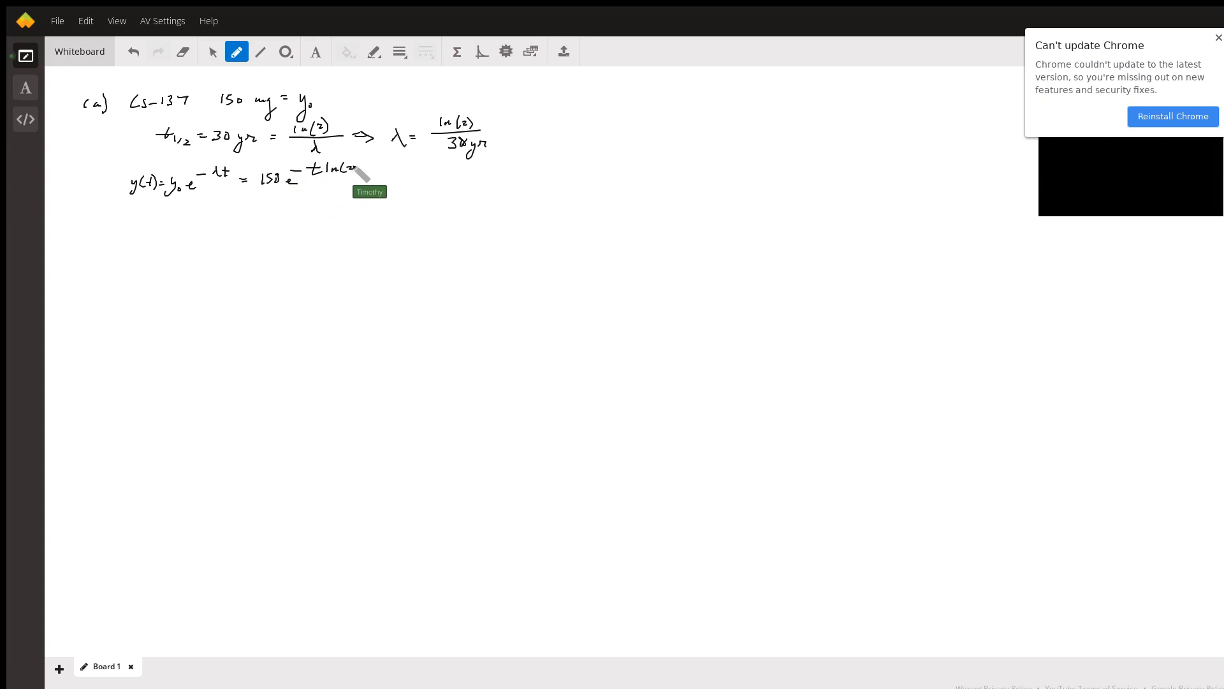
left_click_drag(305, 176, 360, 169)
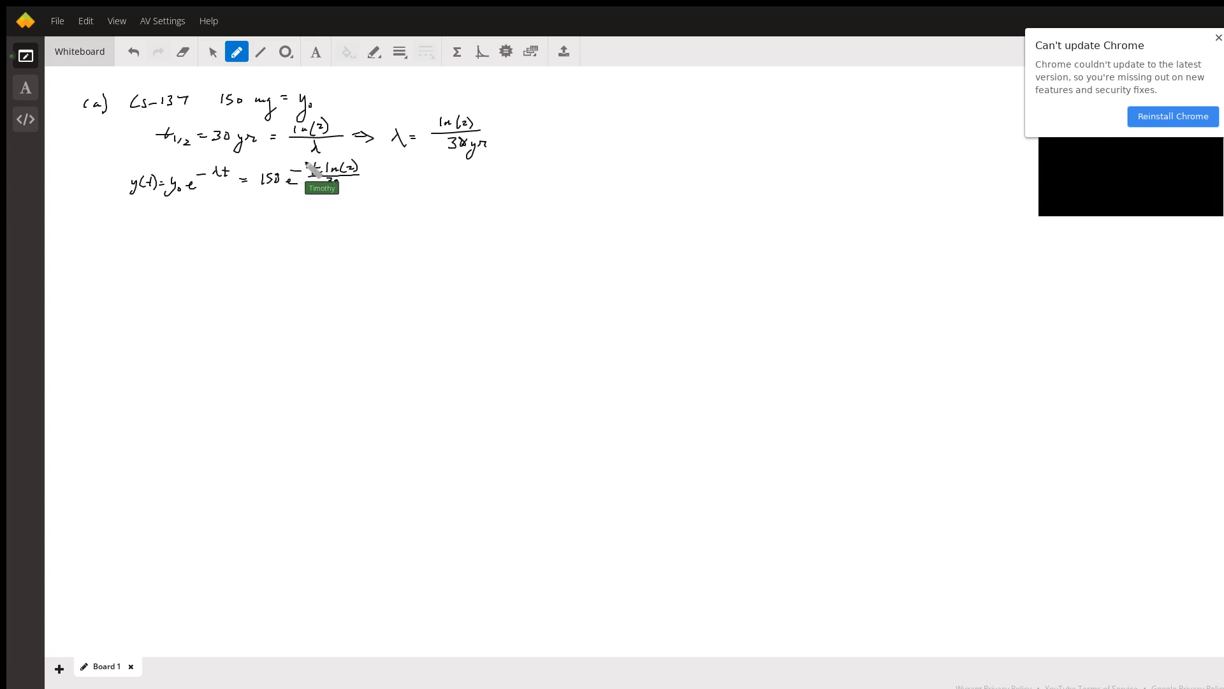
left_click_drag(328, 164, 364, 188)
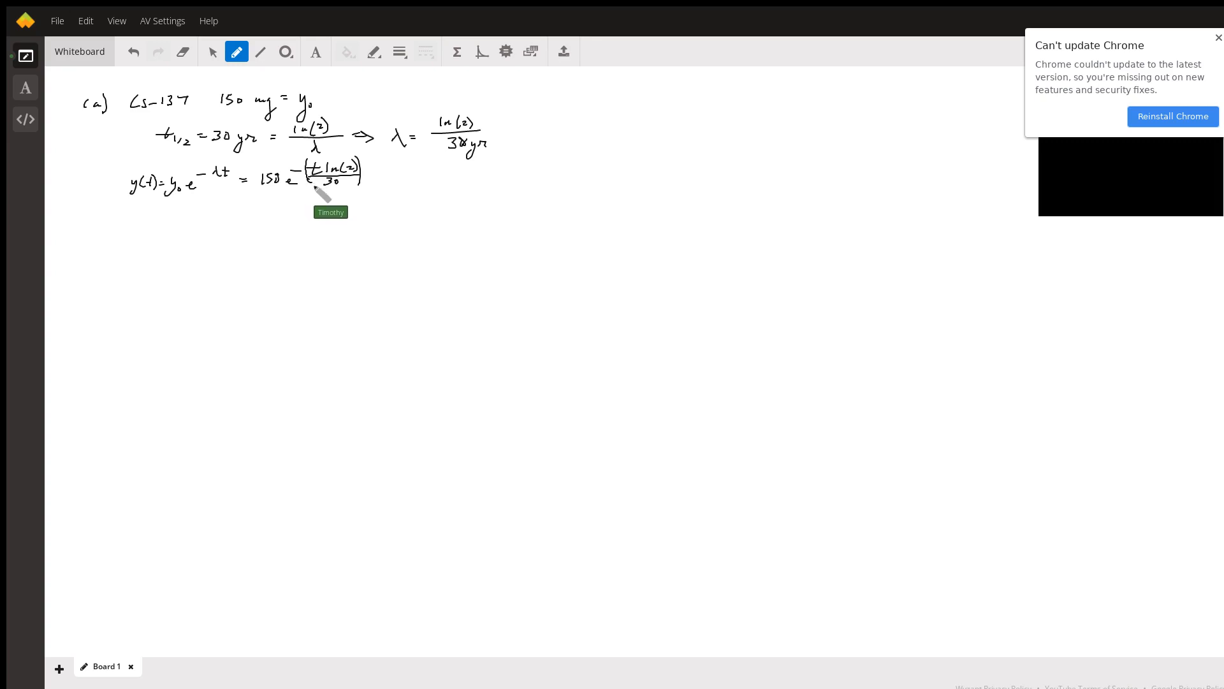
mouse_move(99, 231)
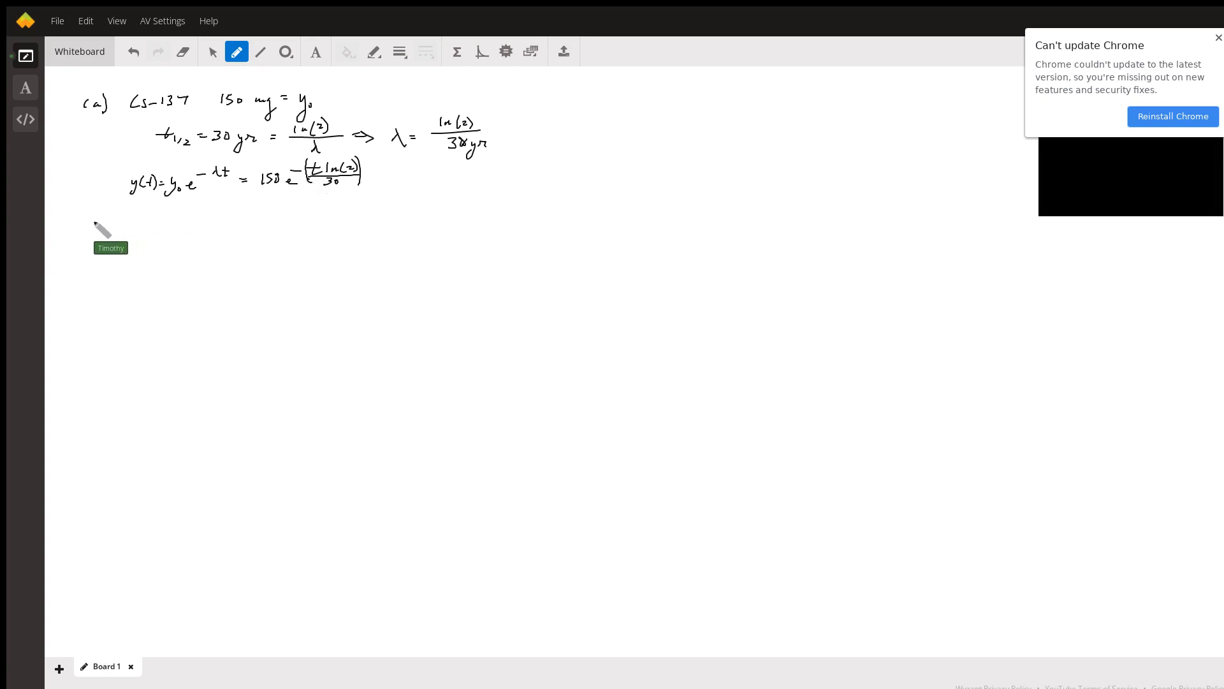
left_click_drag(85, 222, 106, 238)
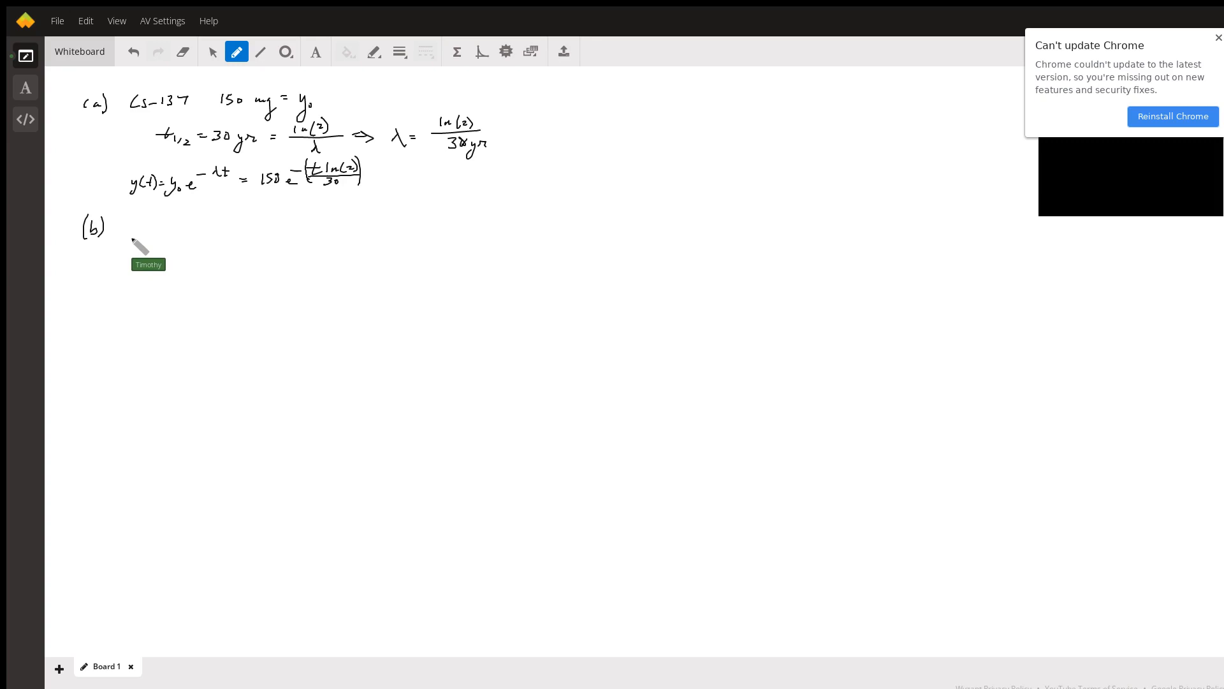
Write y(t = 120) = 150e^−(120/30·ln(2)) = for part (b).
left_click_drag(129, 242, 161, 238)
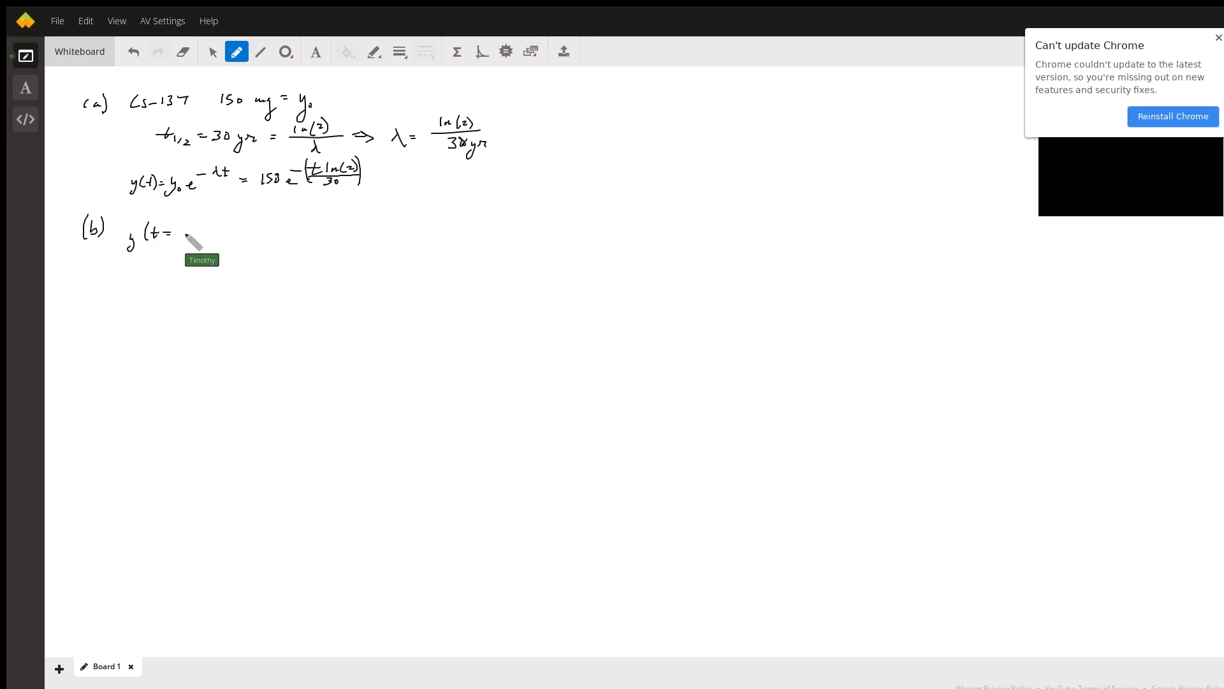
left_click_drag(186, 235, 210, 234)
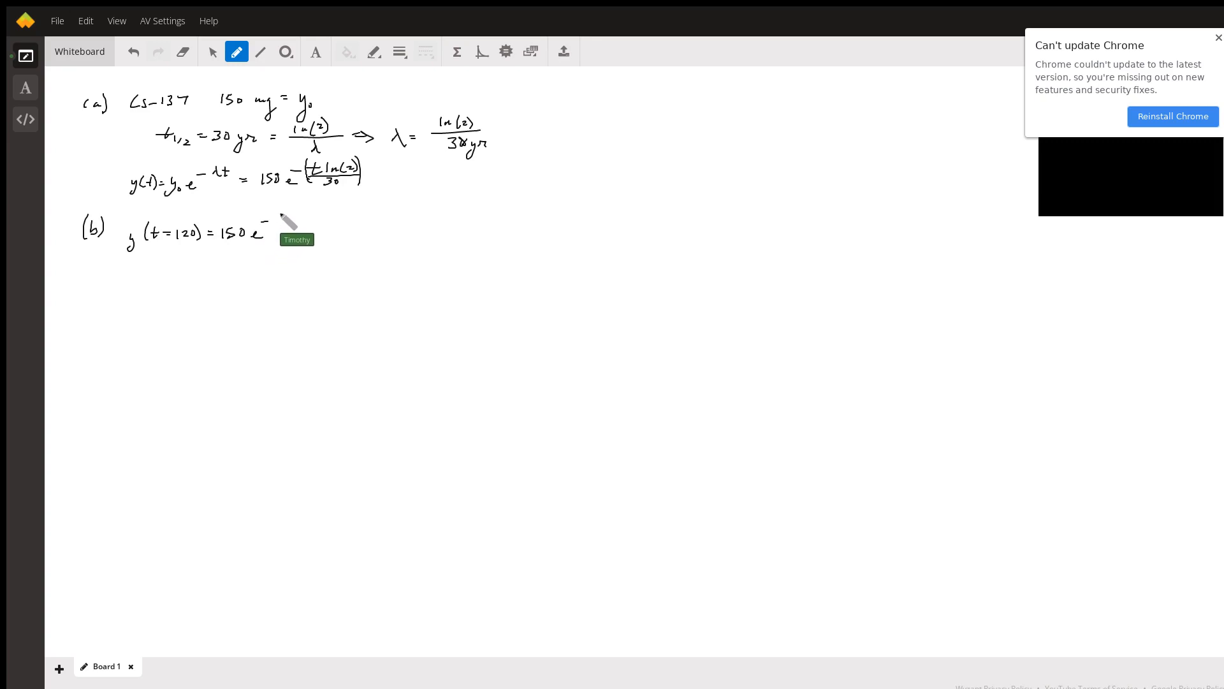
left_click_drag(269, 227, 297, 210)
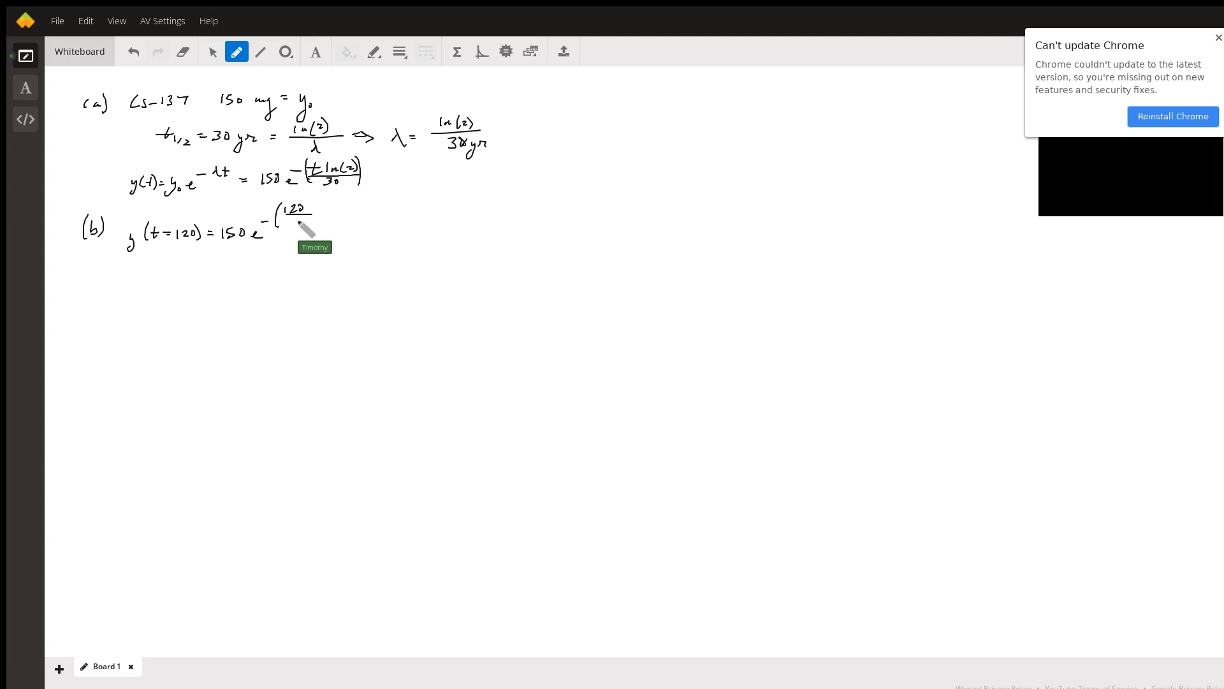
left_click_drag(294, 217, 331, 227)
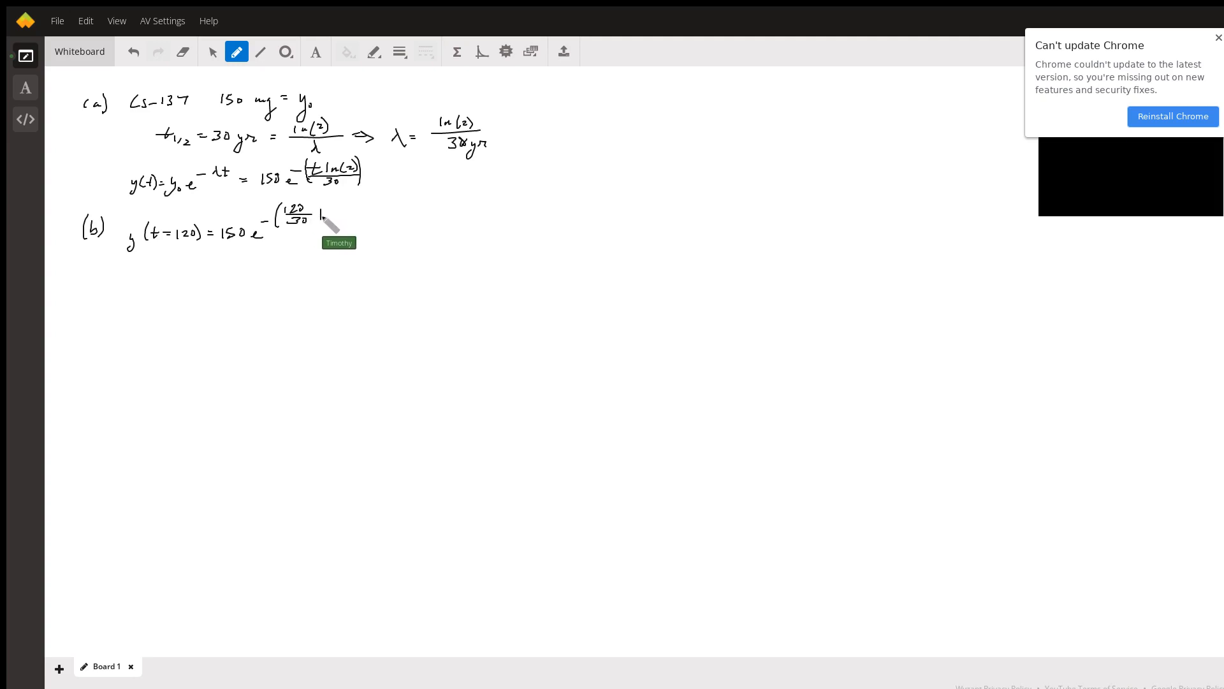
left_click_drag(320, 217, 347, 218)
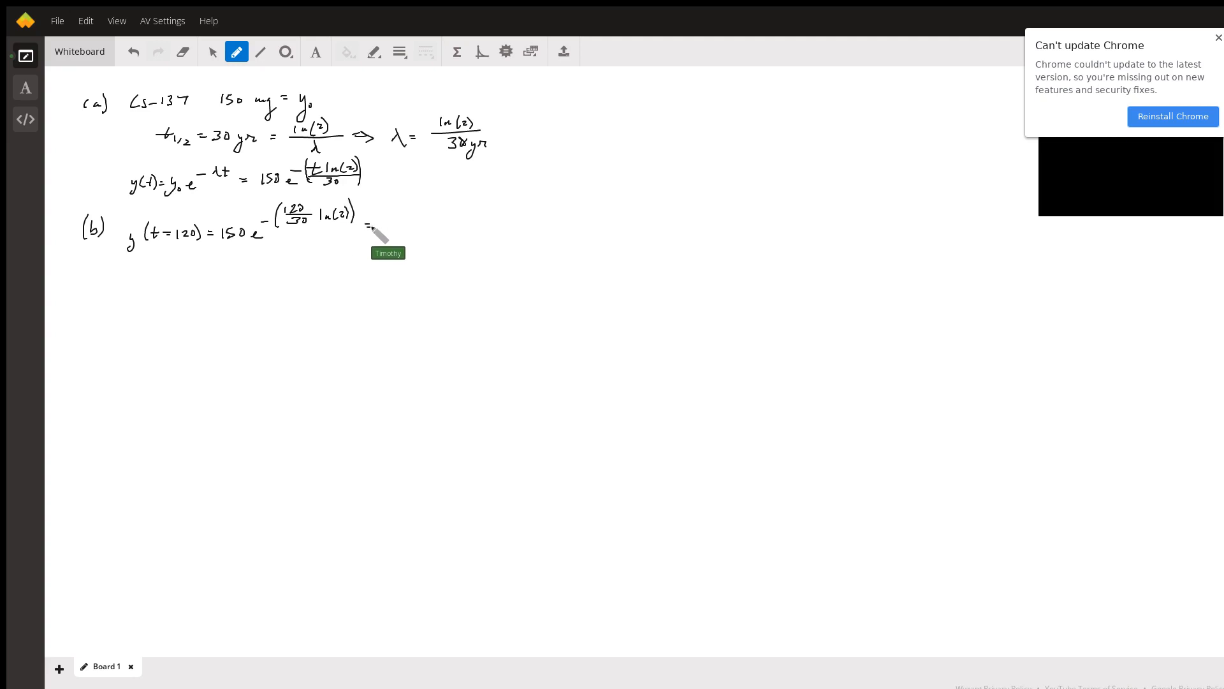
Write the result 9.375 g, add y₀ after 6.25% of, and box that result.
left_click_drag(366, 227, 398, 230)
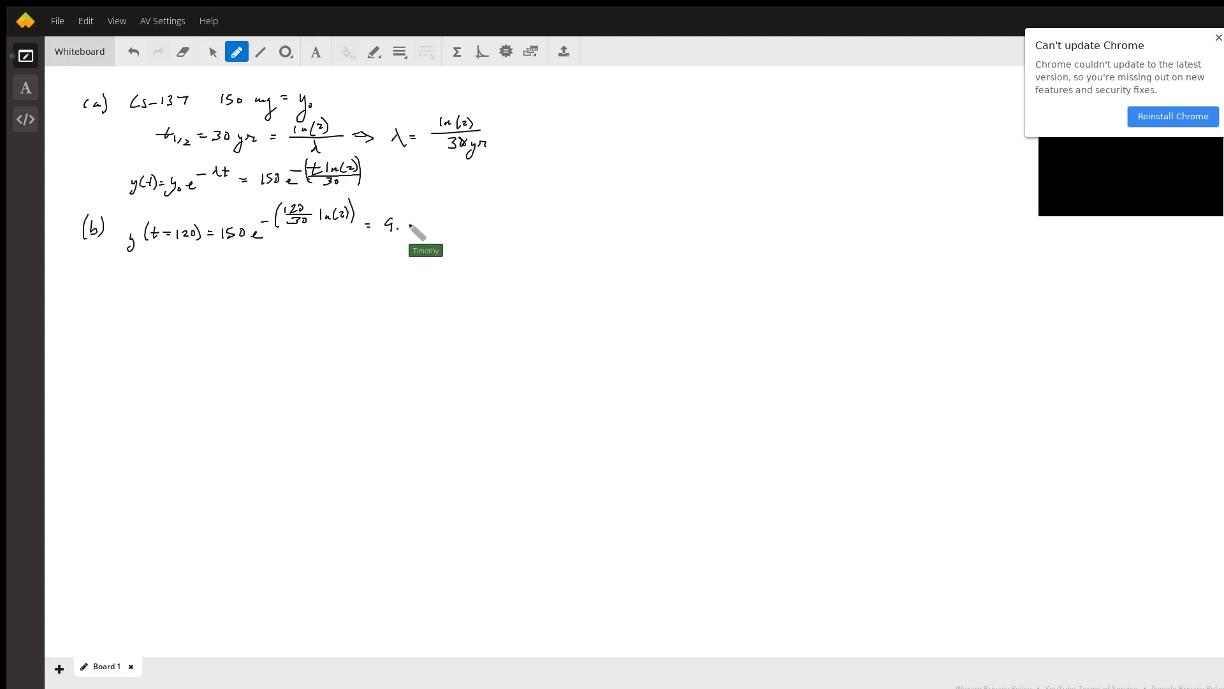
left_click_drag(405, 224, 426, 227)
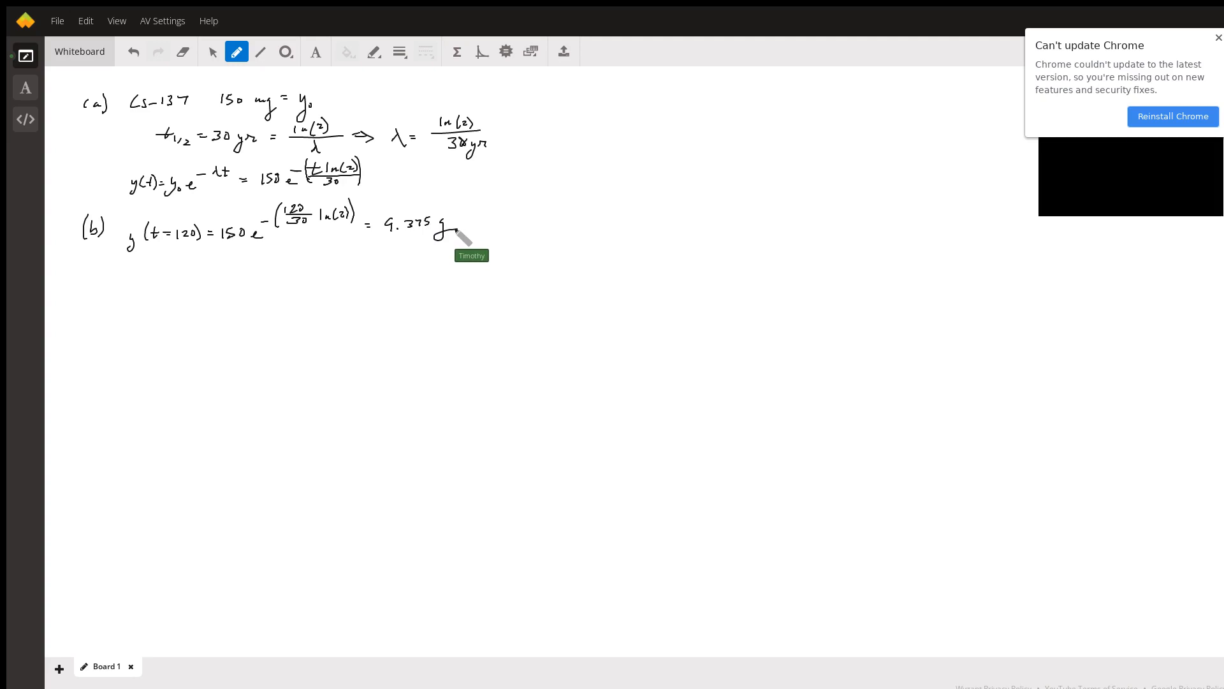
mouse_move(227, 258)
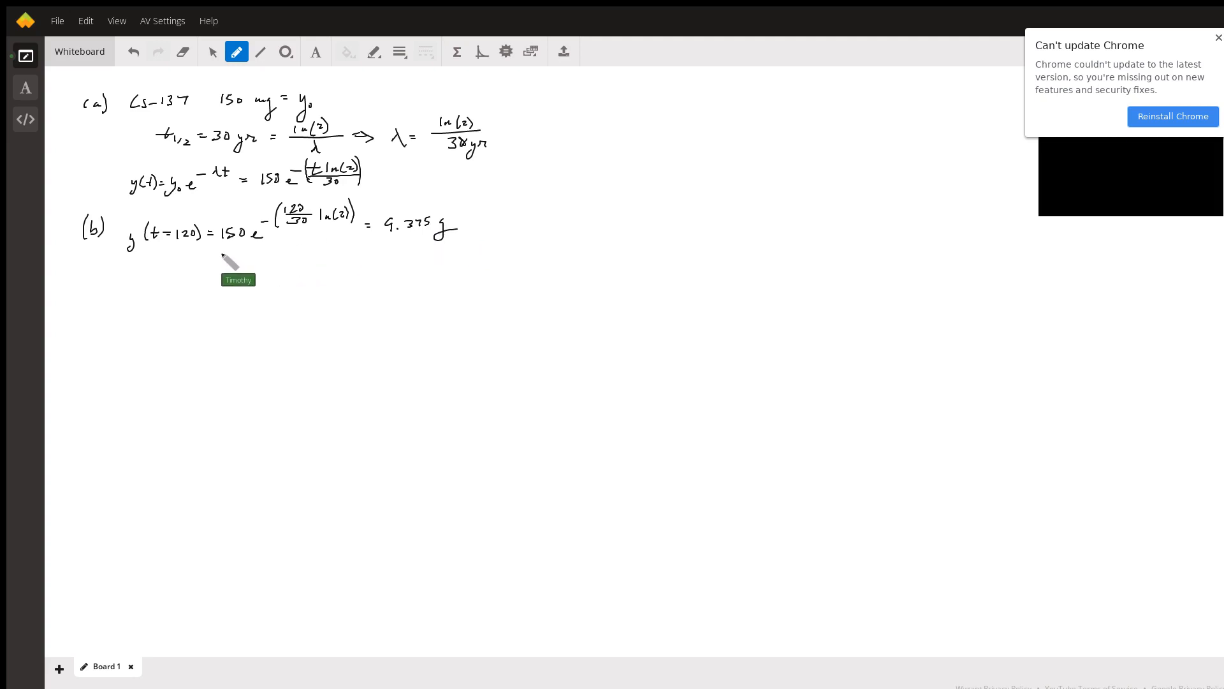
mouse_move(200, 276)
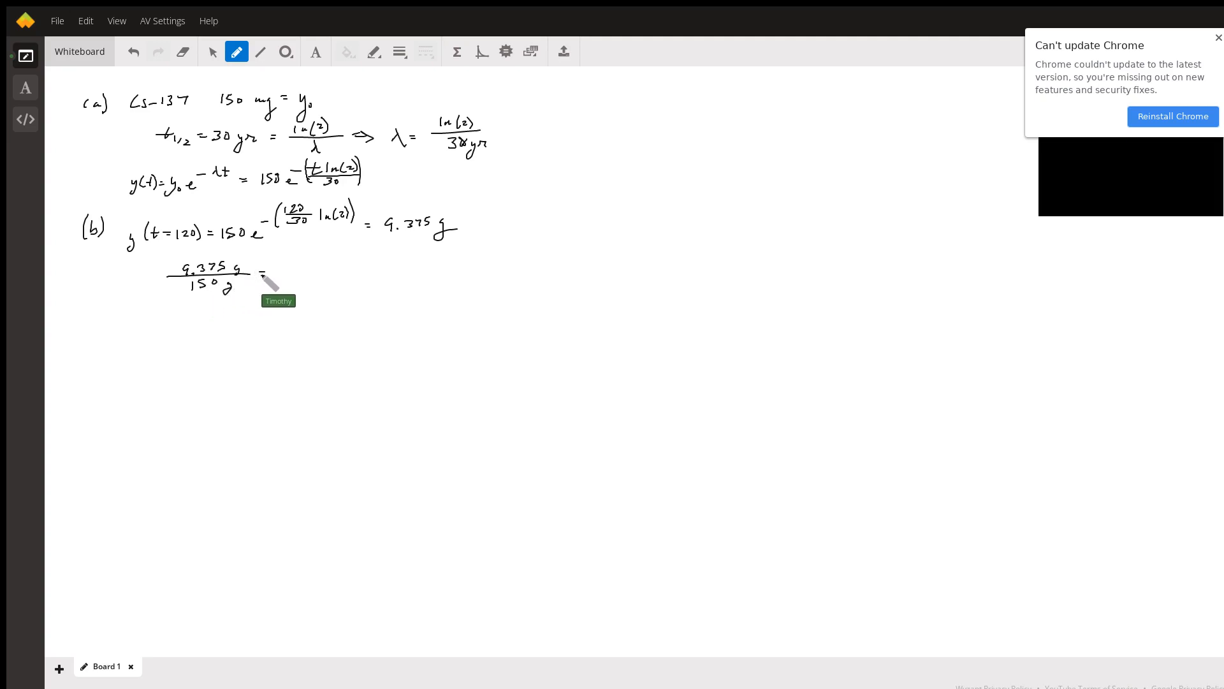
mouse_move(290, 287)
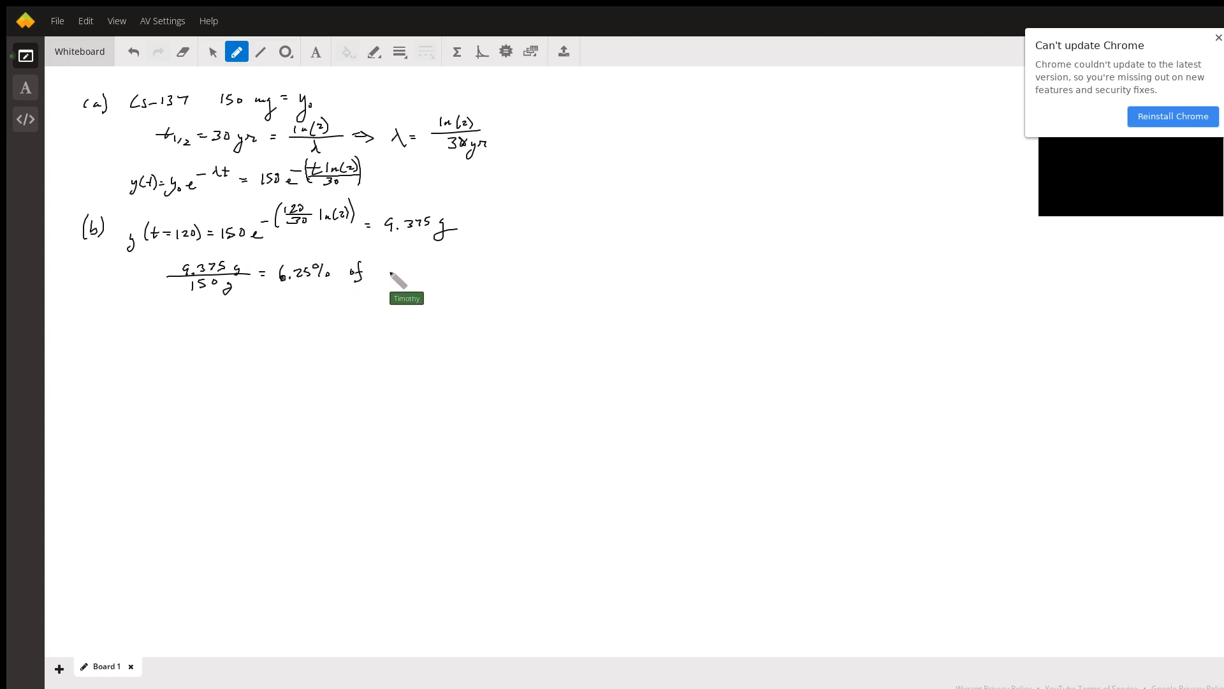
left_click_drag(379, 277, 405, 293)
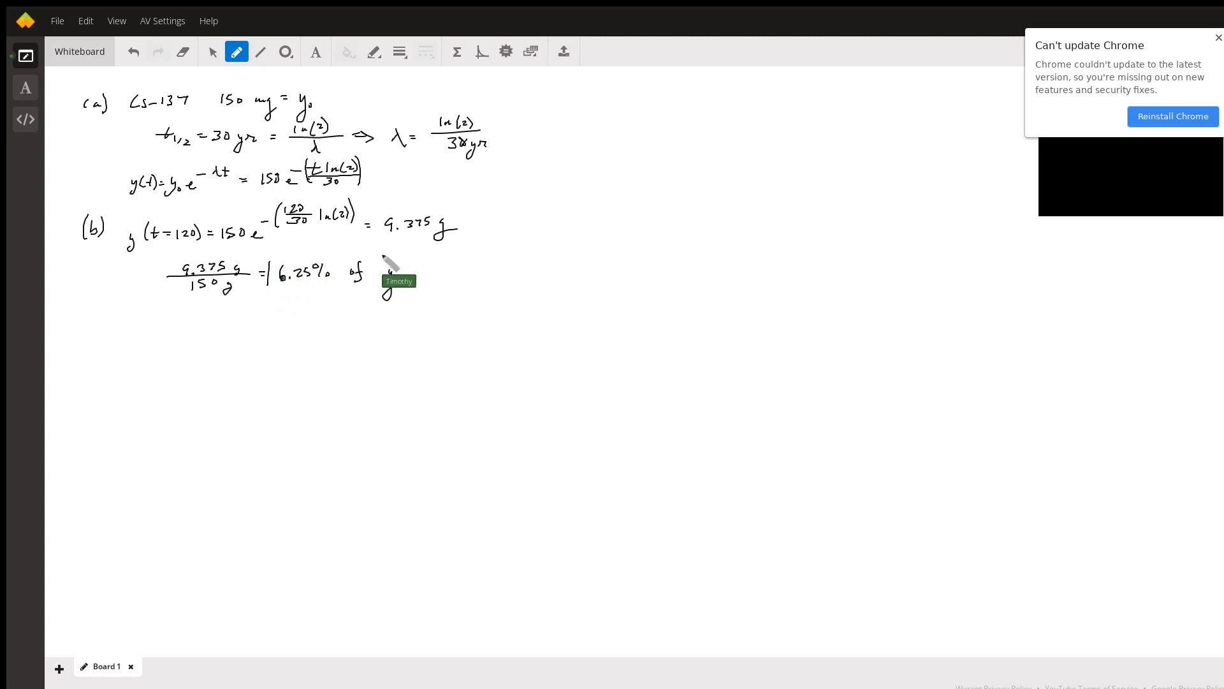
left_click_drag(390, 258, 401, 305)
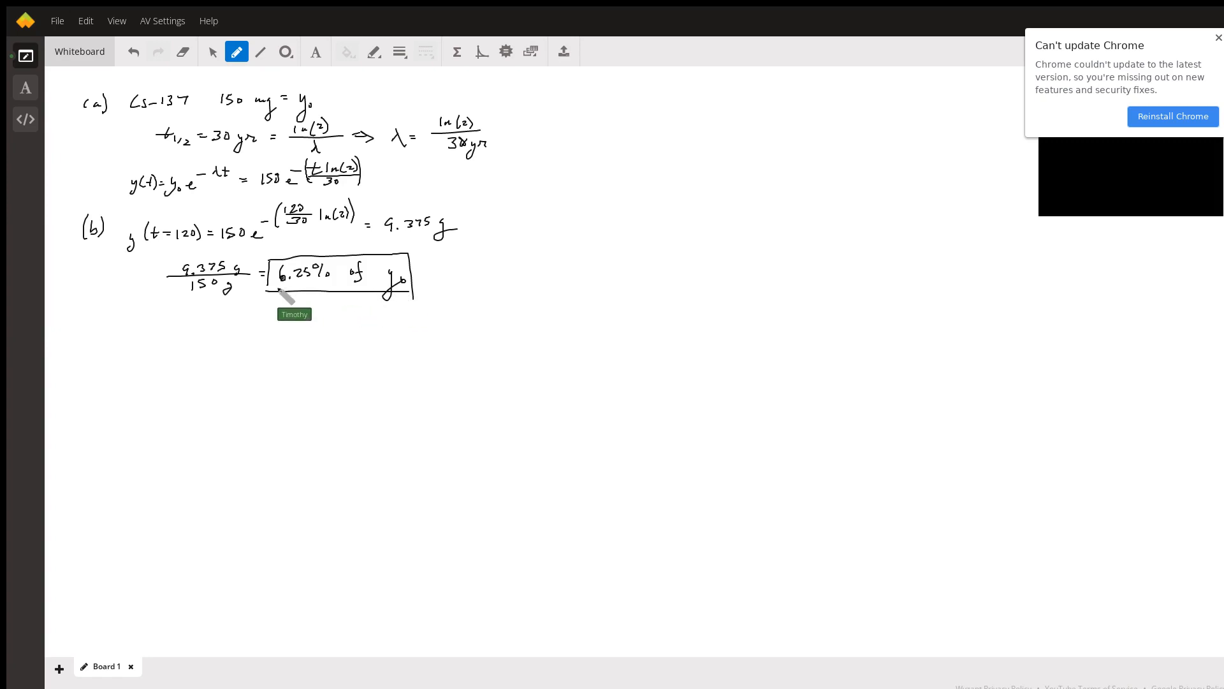
mouse_move(98, 340)
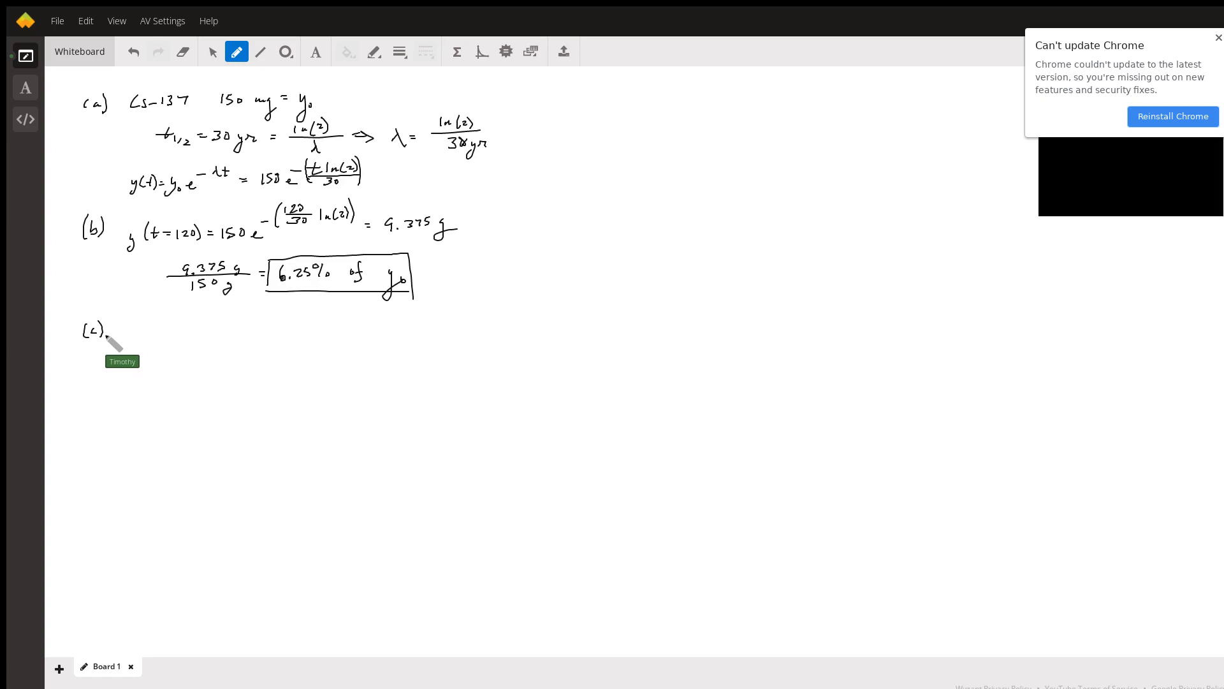
mouse_move(123, 337)
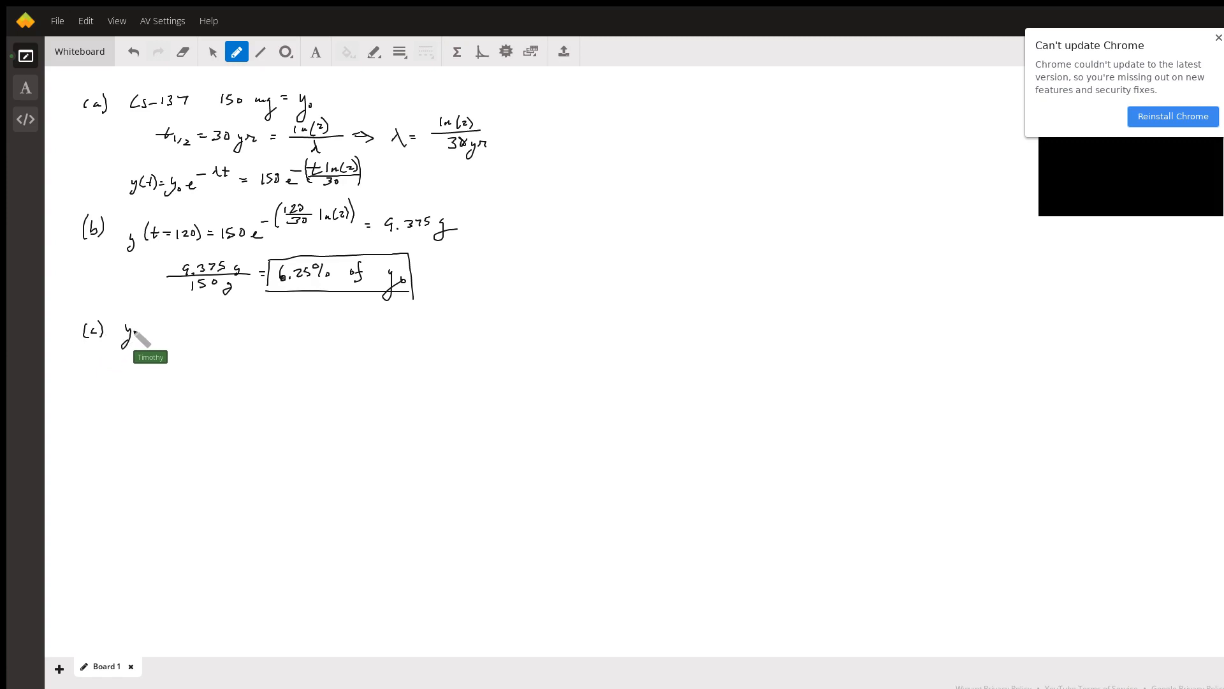
Write part (c): y(t) = 1 mg, then restate y(t) = y₀e^(−λt).
left_click_drag(136, 324, 165, 328)
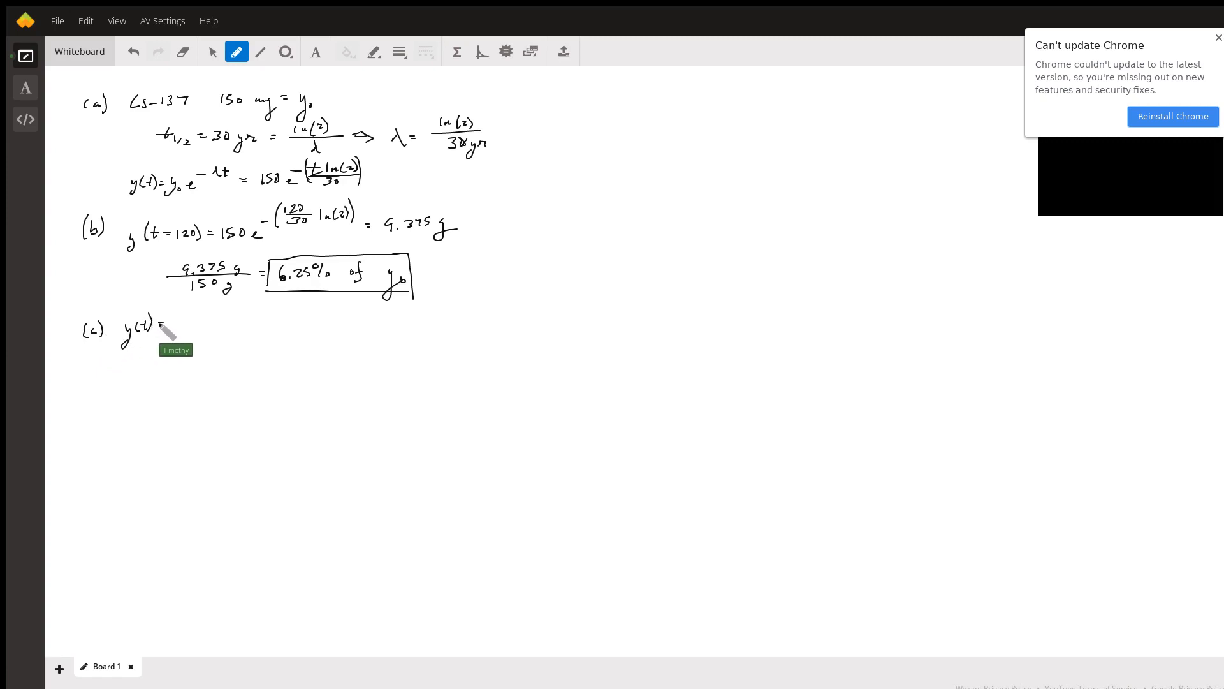
mouse_move(188, 323)
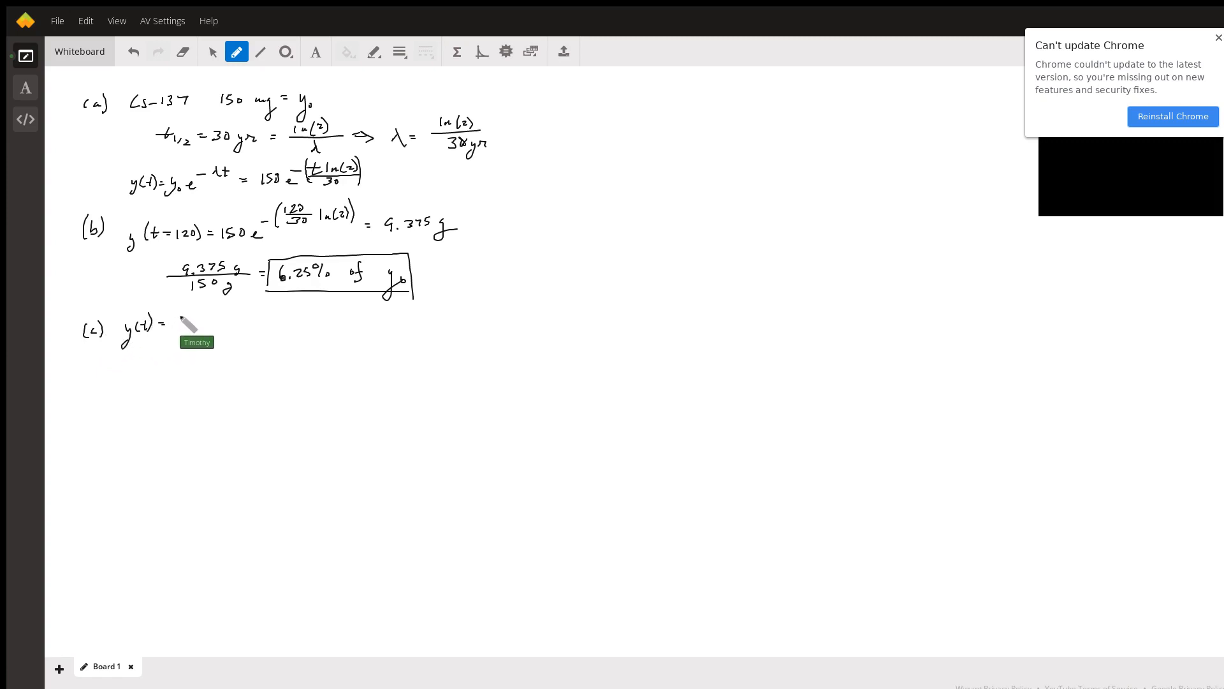
left_click_drag(176, 328, 203, 320)
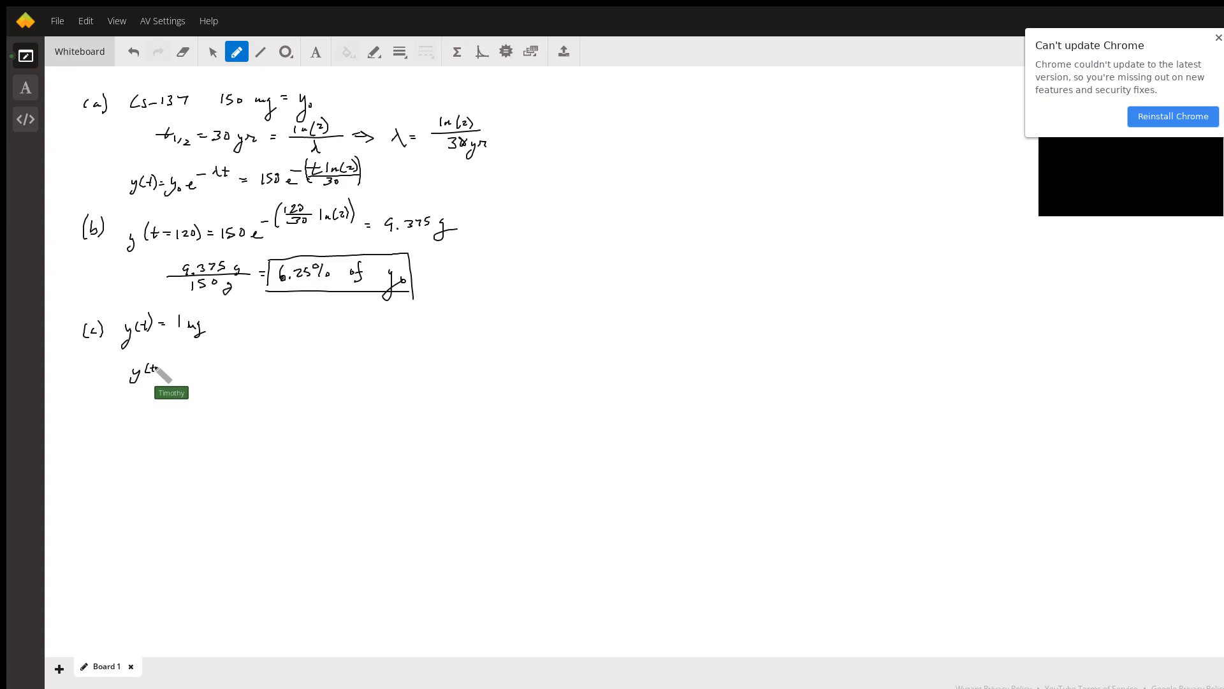
left_click_drag(148, 374, 181, 379)
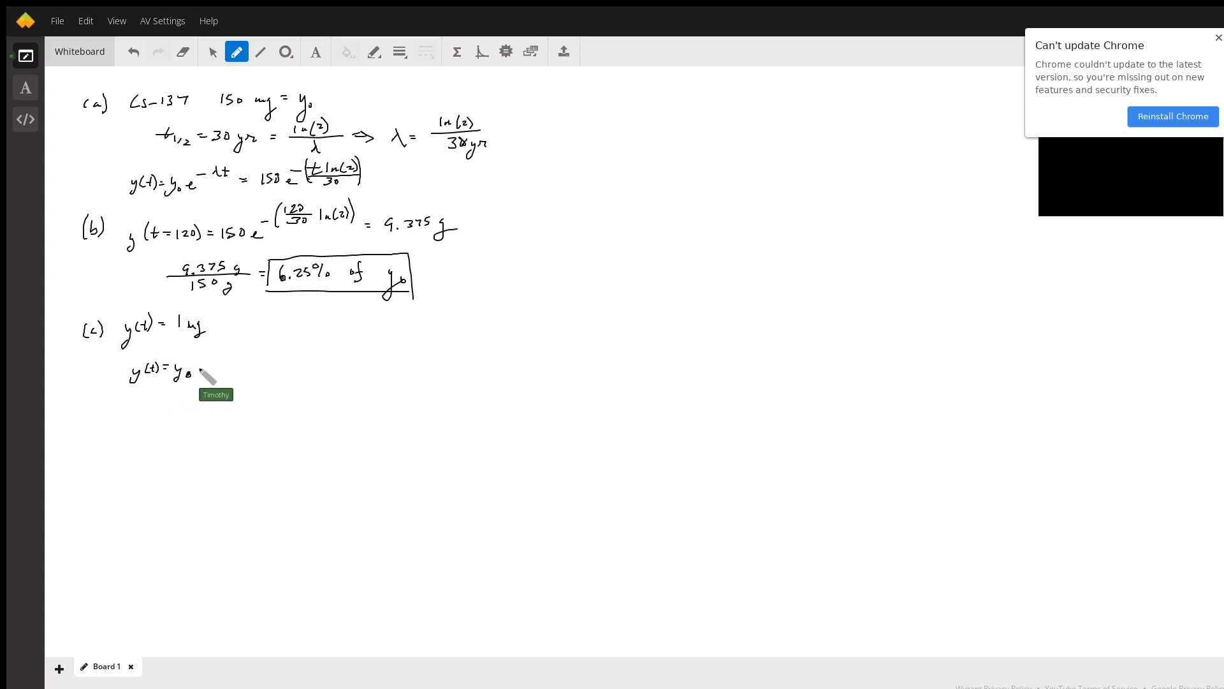
left_click_drag(206, 367, 234, 355)
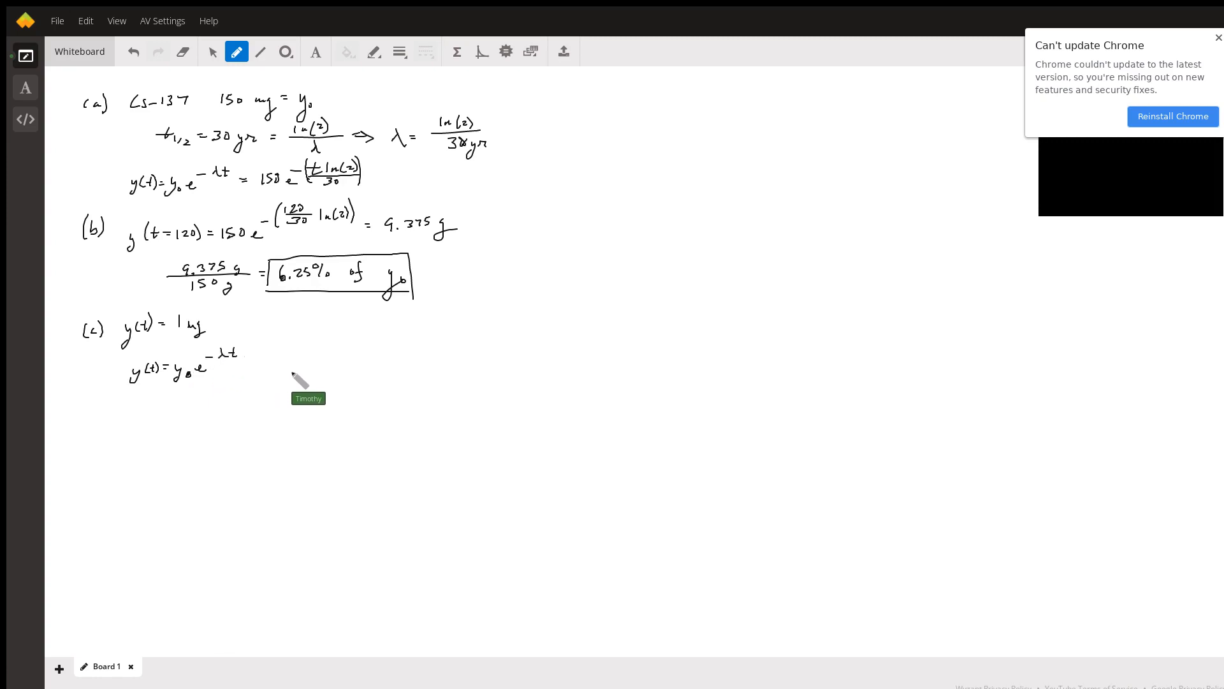
Derive ⇒ ln(y(t)/y₀) = −λt after the decay law.
left_click_drag(258, 367, 293, 371)
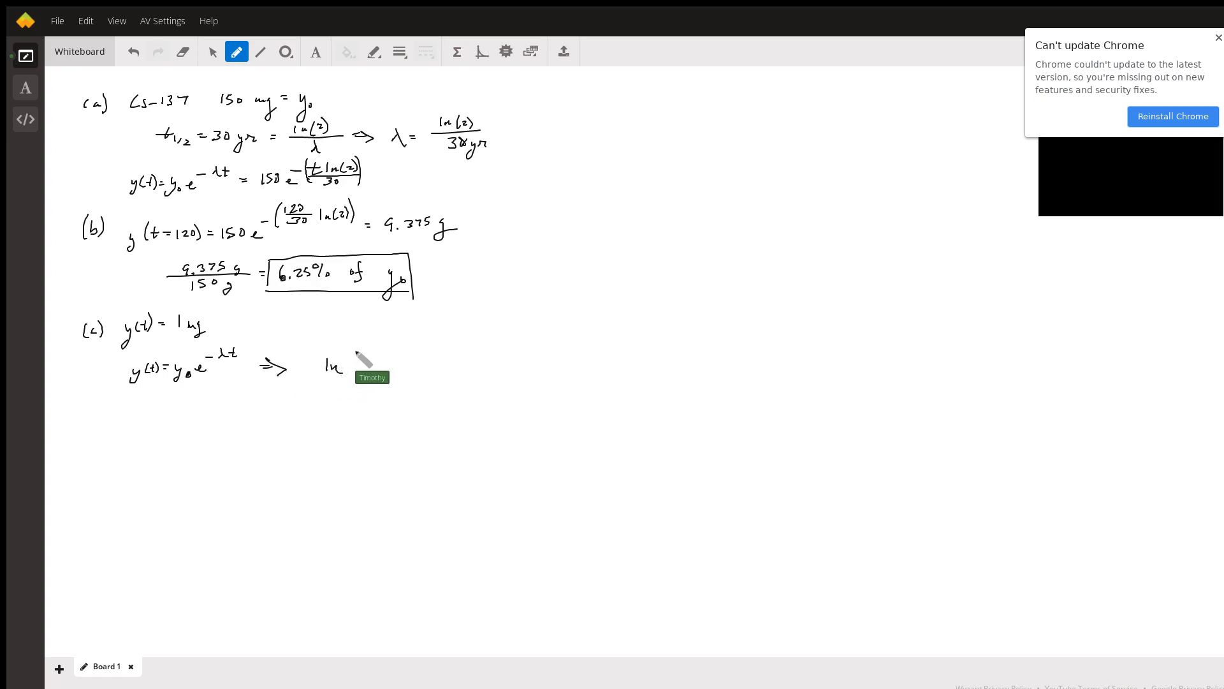
left_click_drag(356, 356, 386, 371)
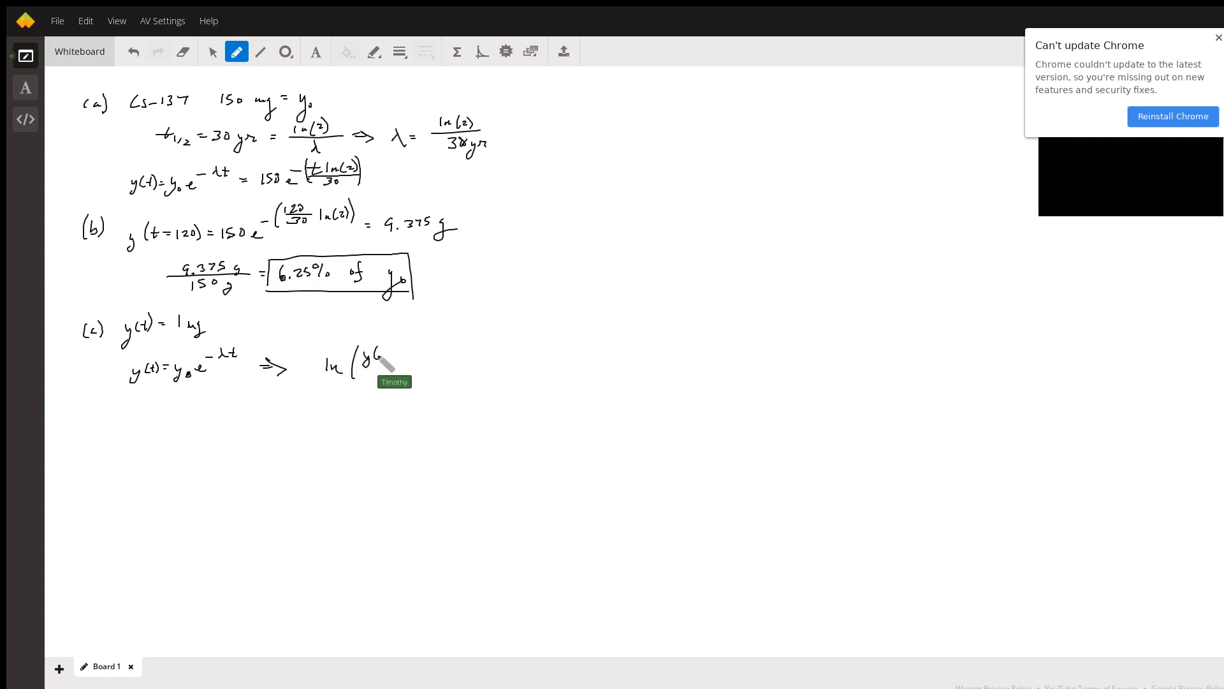
left_click_drag(374, 352, 394, 352)
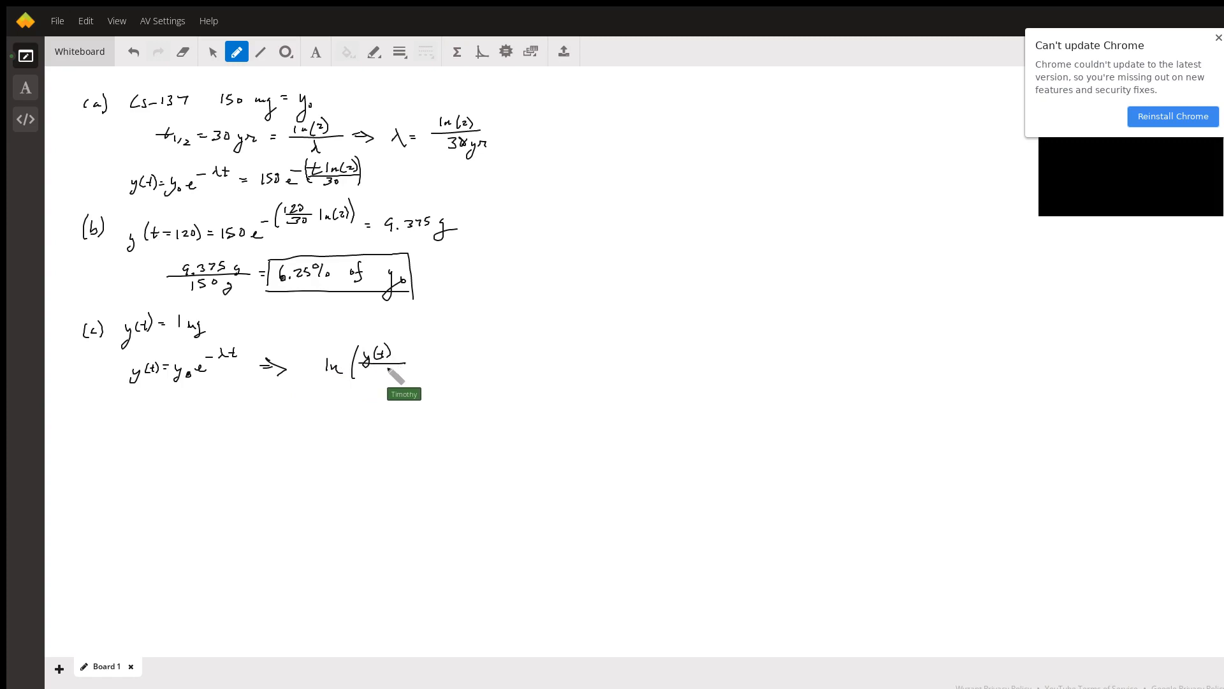
left_click_drag(377, 367, 382, 382)
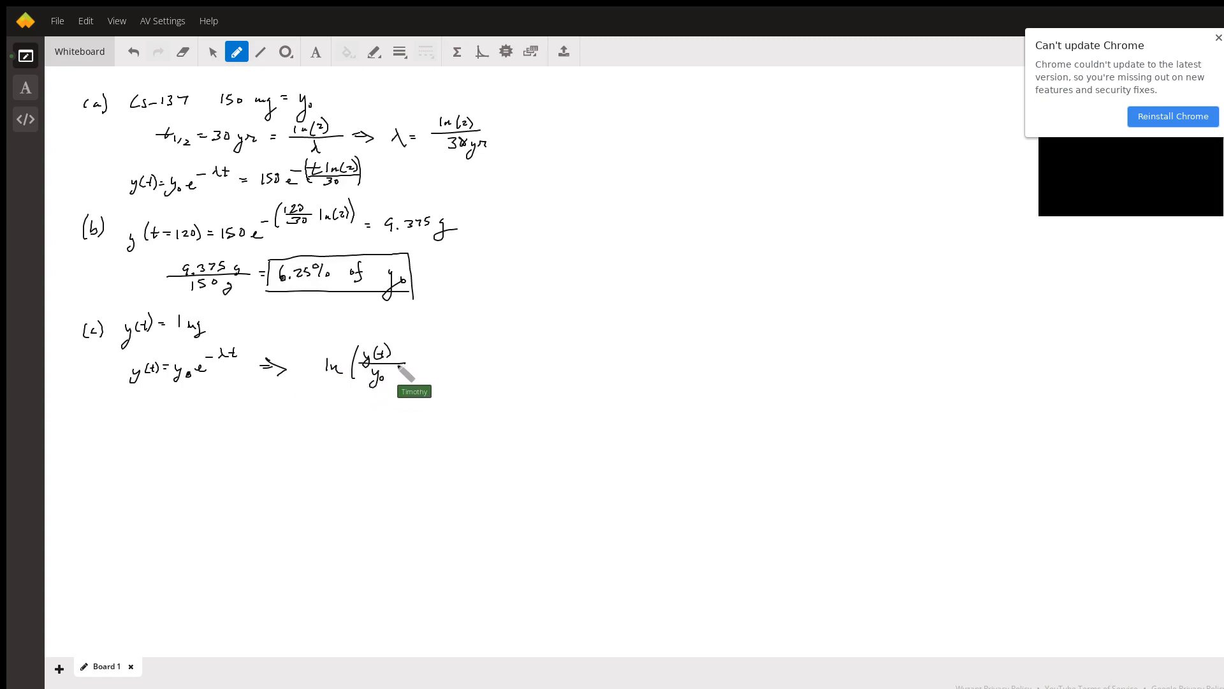
left_click_drag(406, 371, 429, 366)
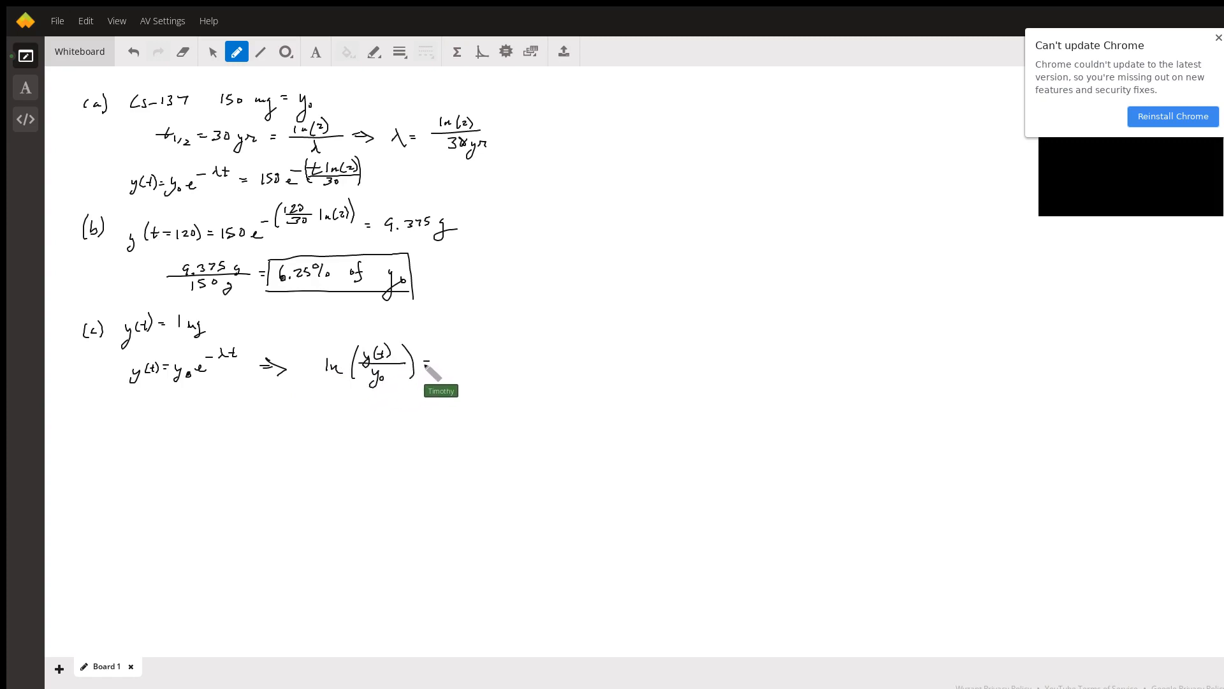
left_click_drag(426, 364, 449, 368)
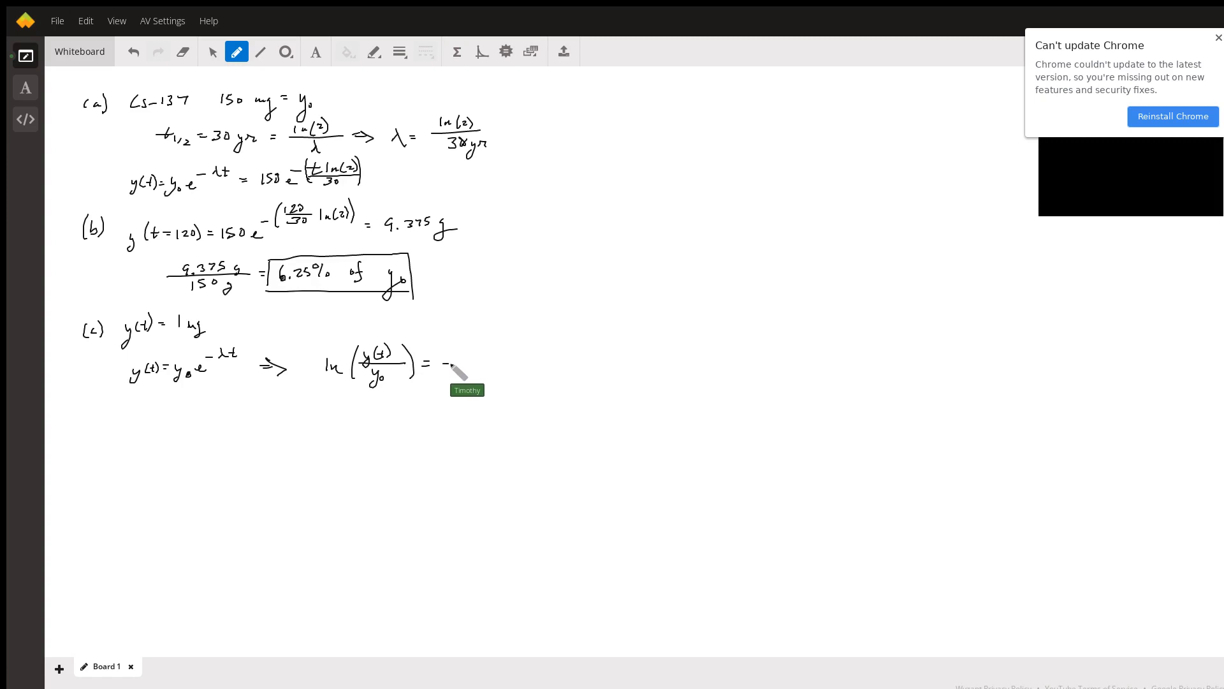
left_click_drag(445, 361, 489, 361)
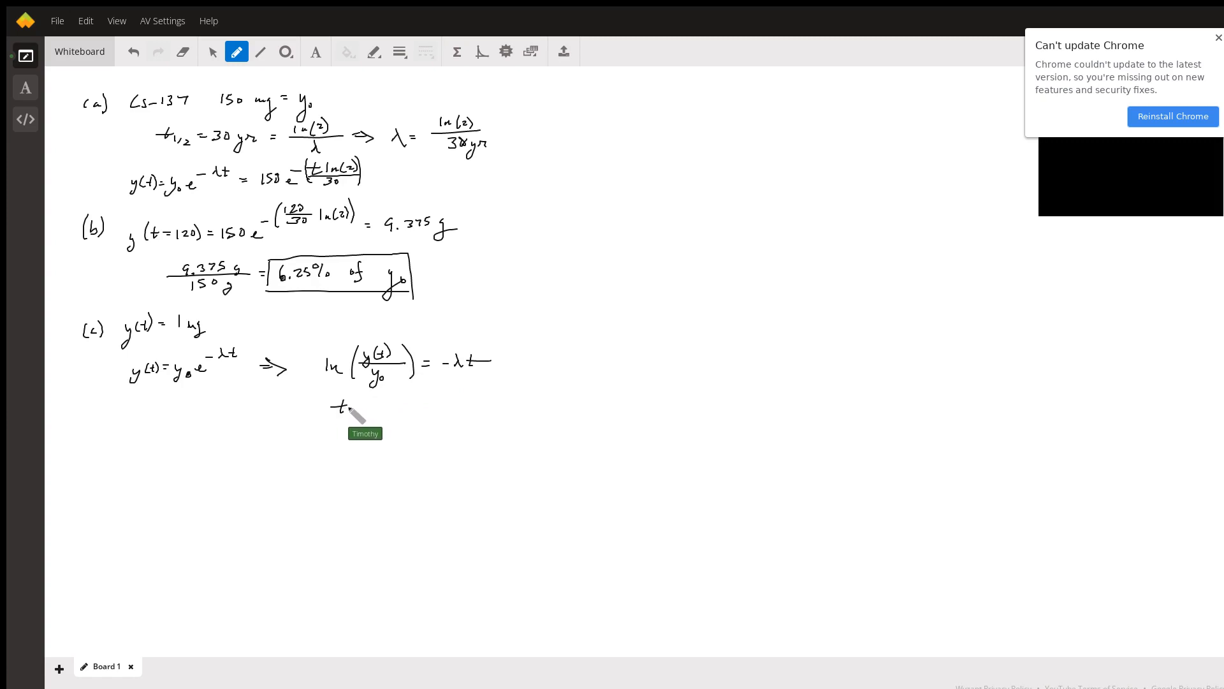
Write t = −(1/λ)·ln(y(t)/y₀) on a new line.
left_click_drag(355, 405, 371, 406)
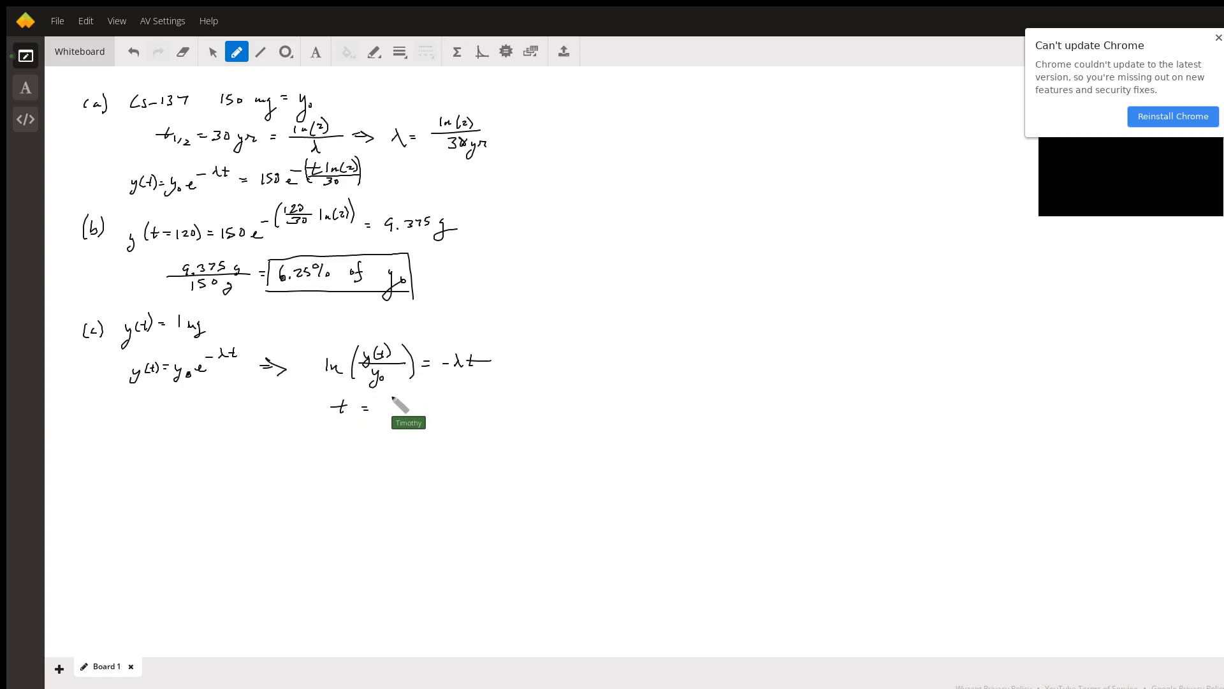
left_click_drag(383, 405, 406, 390)
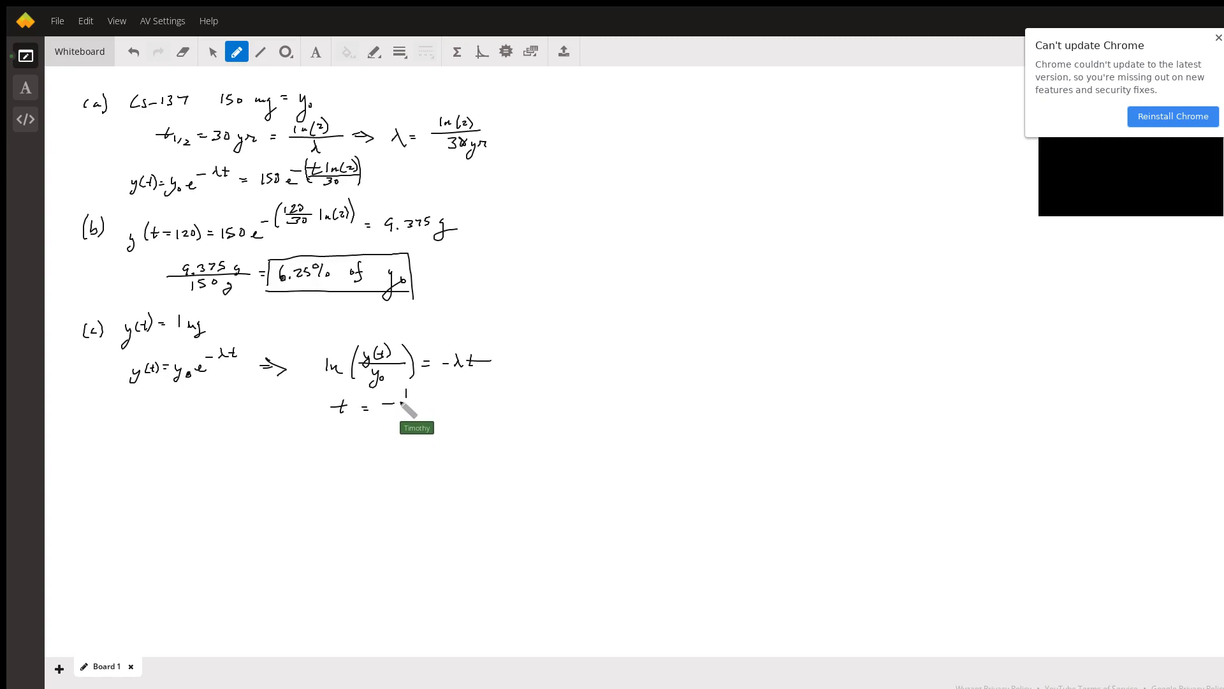
left_click_drag(398, 402, 409, 418)
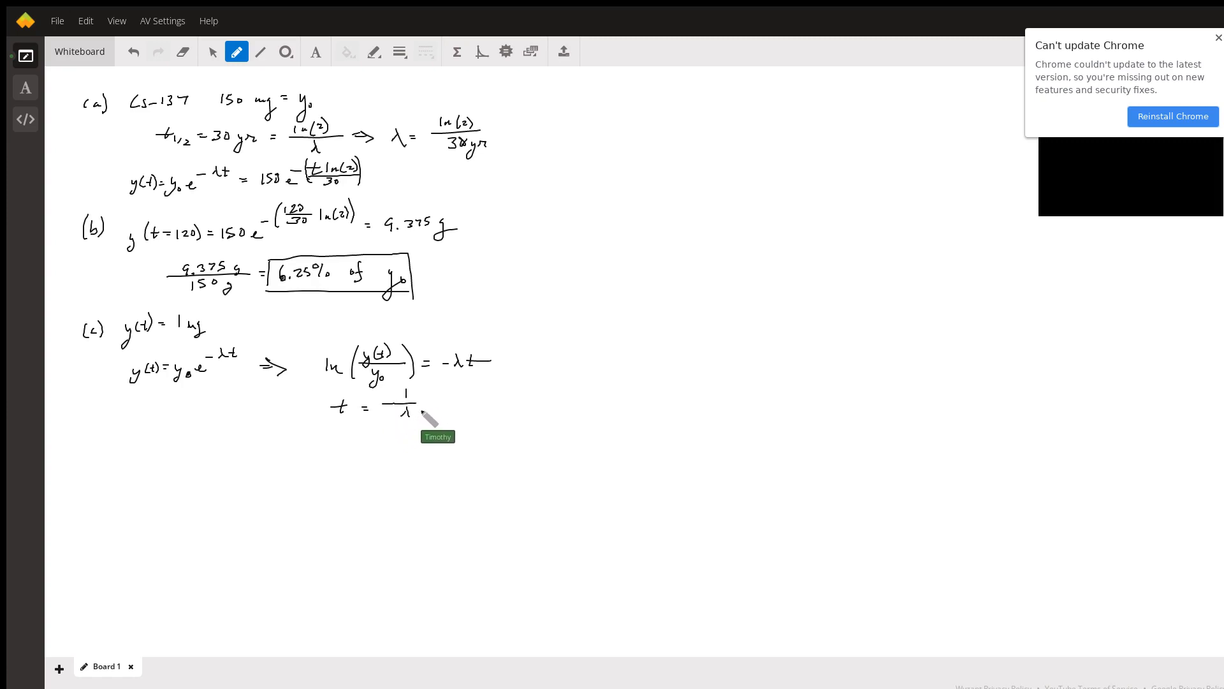
mouse_move(265, 78)
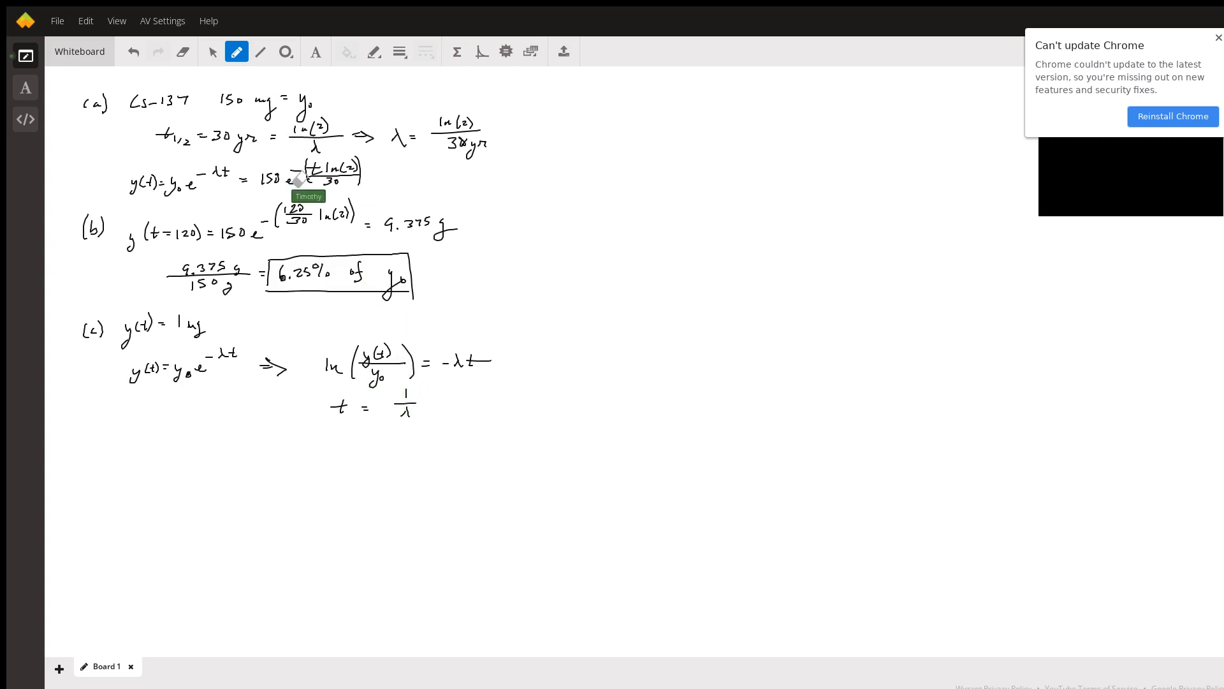
mouse_move(394, 405)
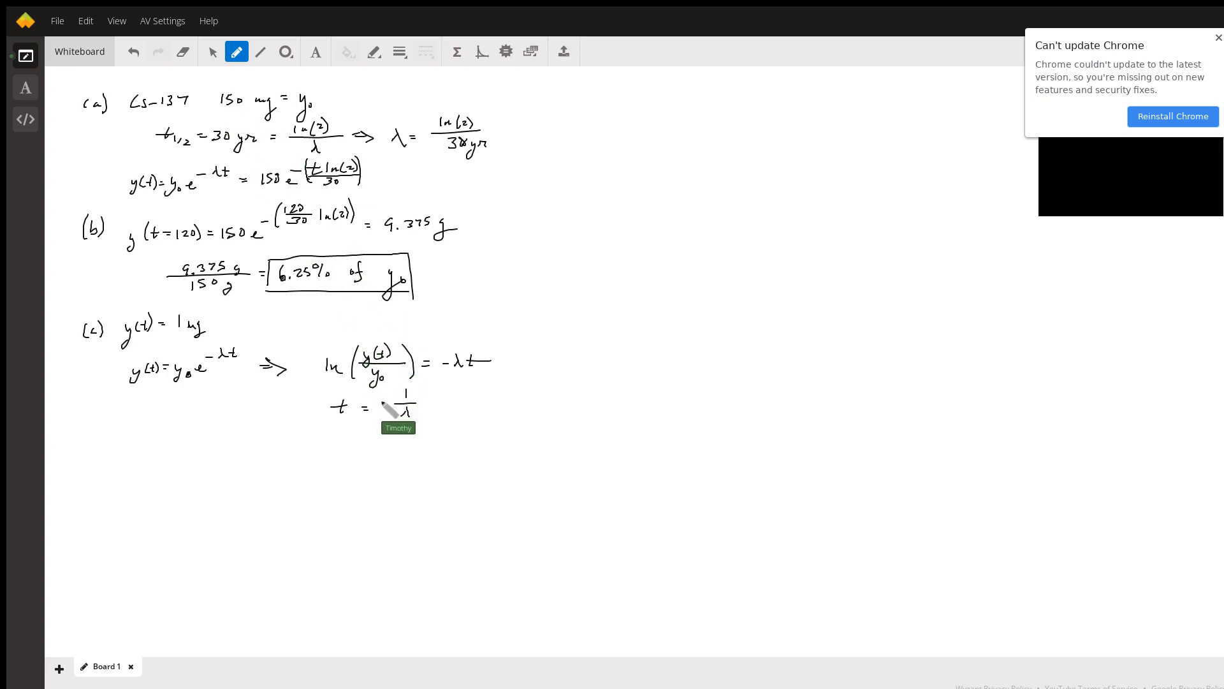
left_click_drag(391, 406, 438, 409)
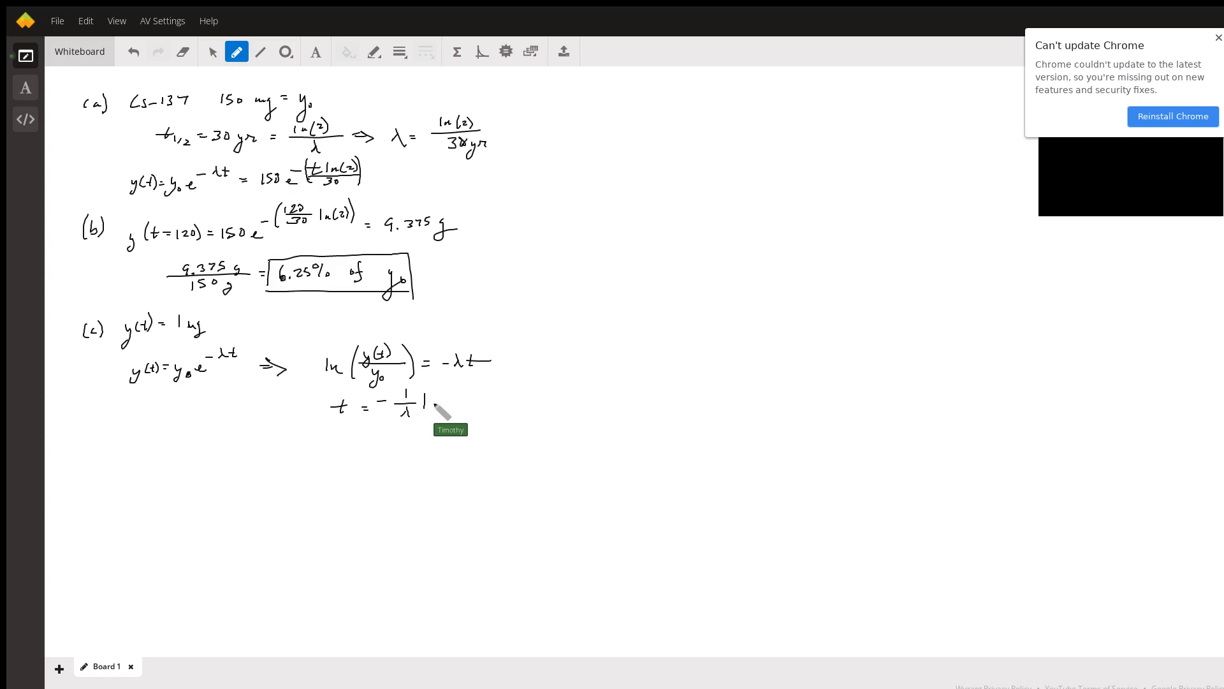
left_click_drag(422, 401, 476, 394)
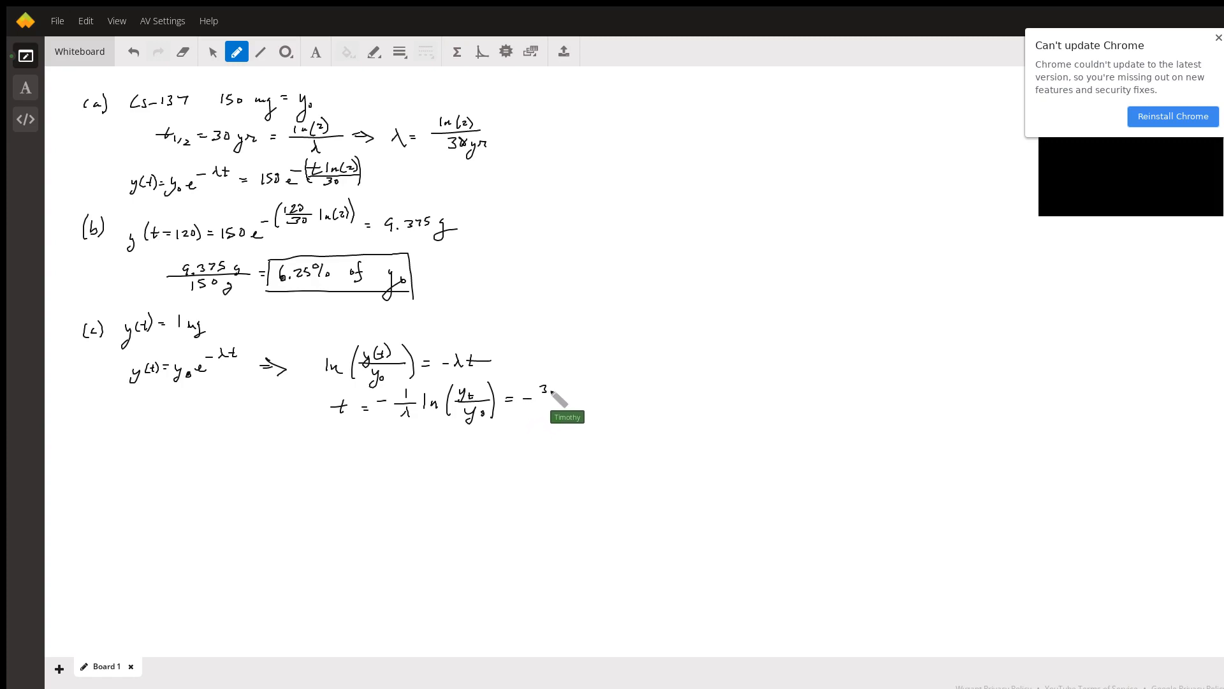
Begin substituting 30/ln 2 for 1/λ and the mass ratio 1/150 in the log.
left_click_drag(547, 390, 555, 410)
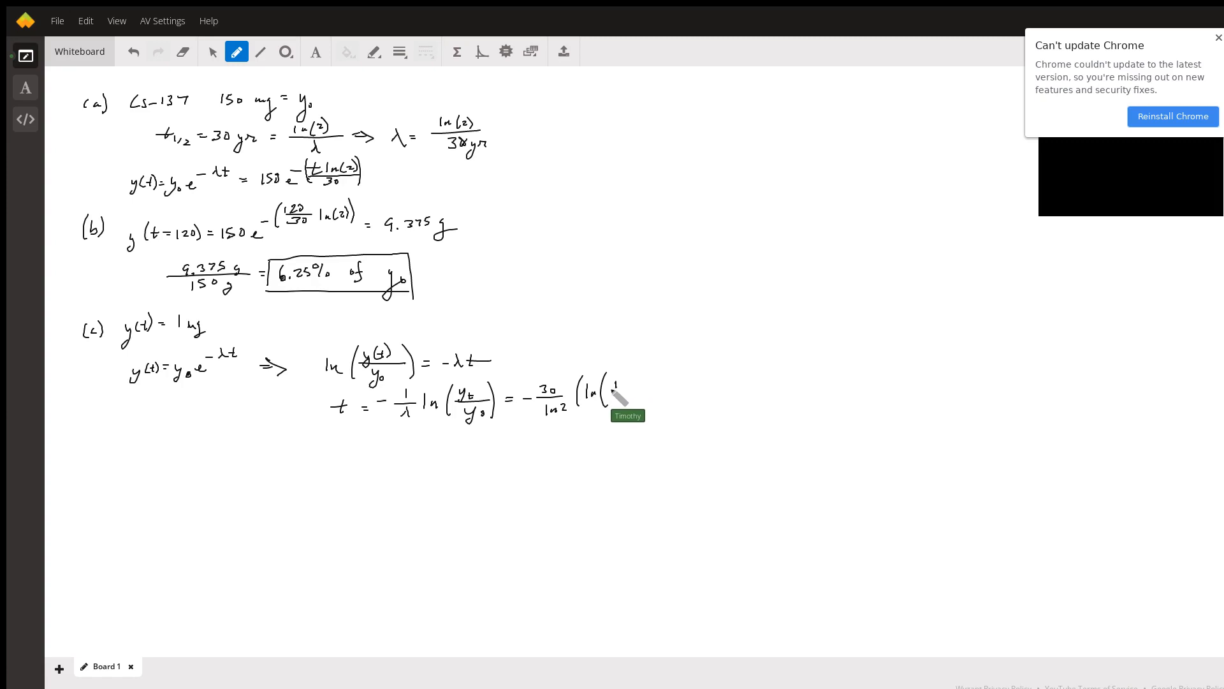
left_click_drag(614, 387, 625, 406)
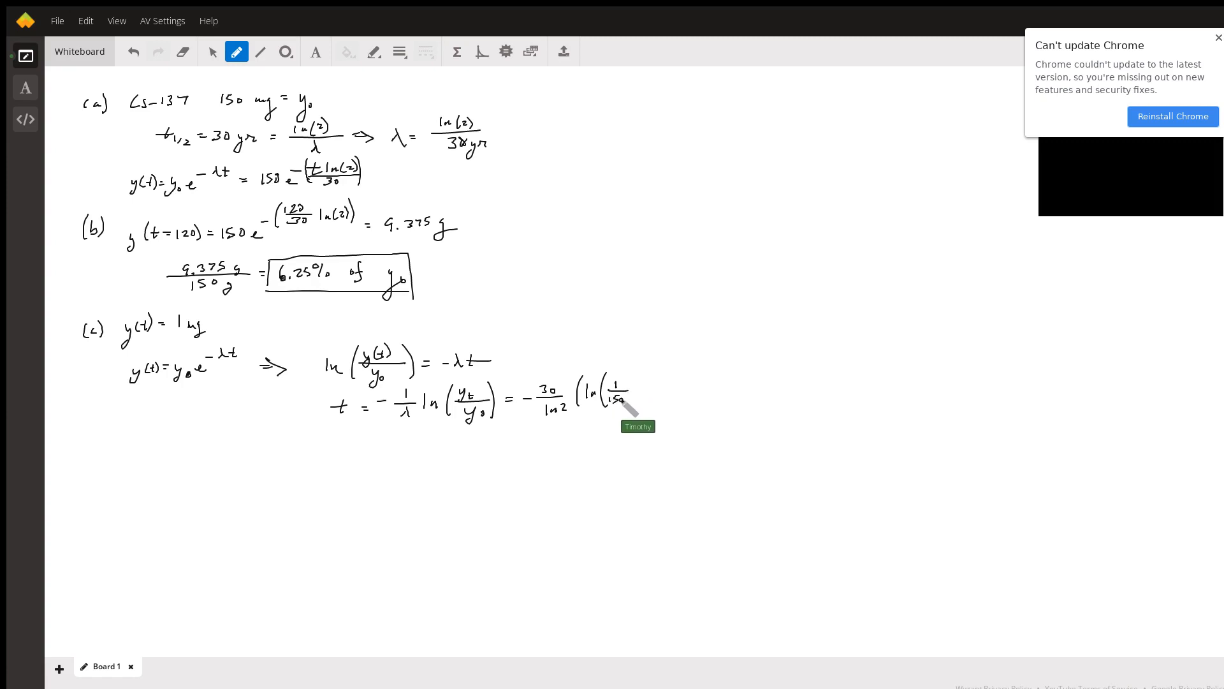